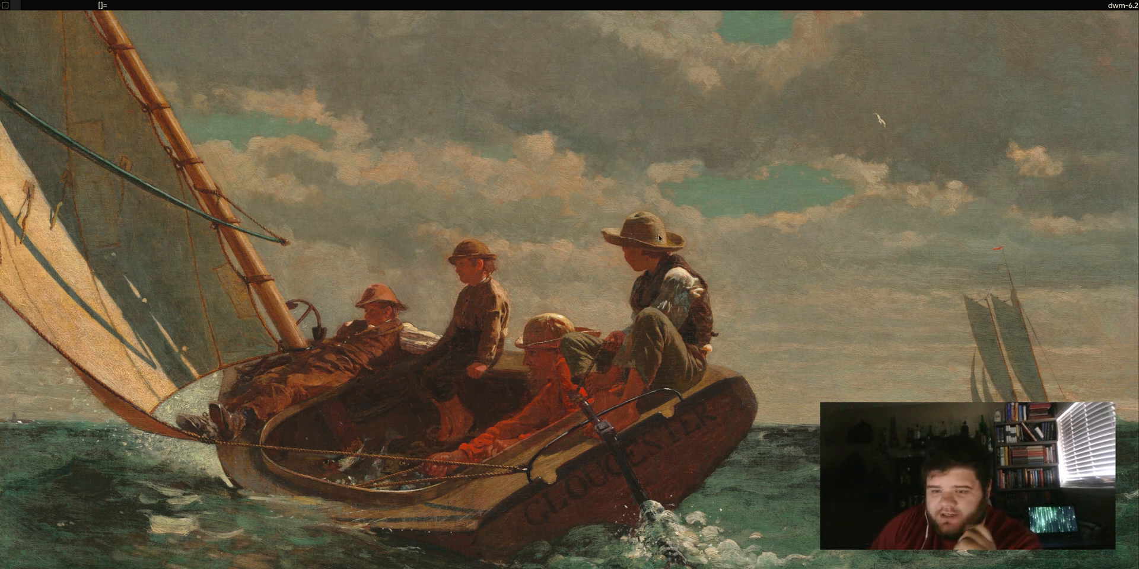
mouse_move(943, 117)
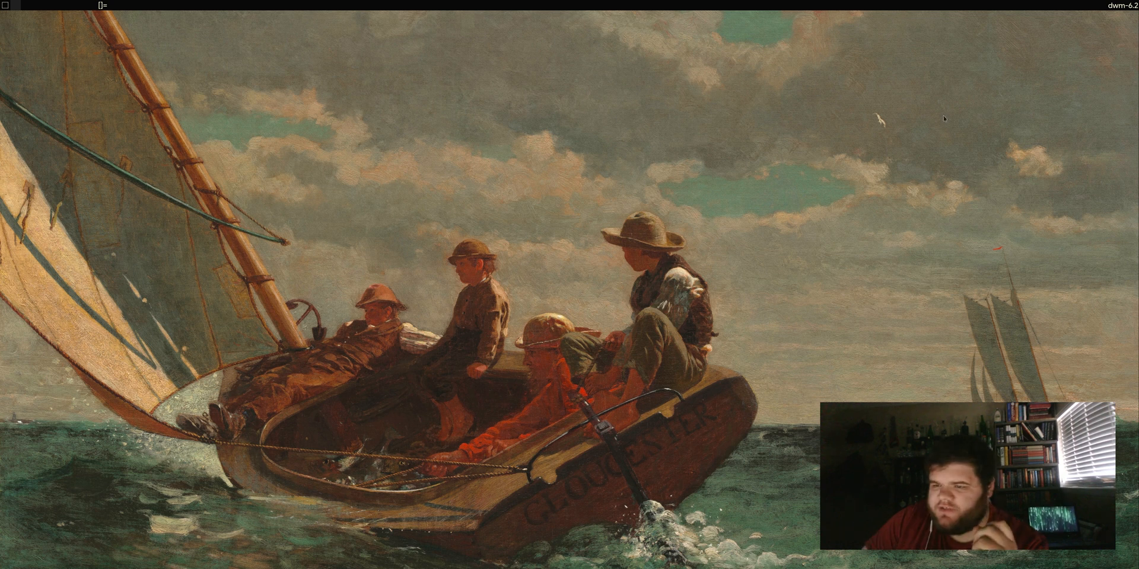
mouse_move(882, 118)
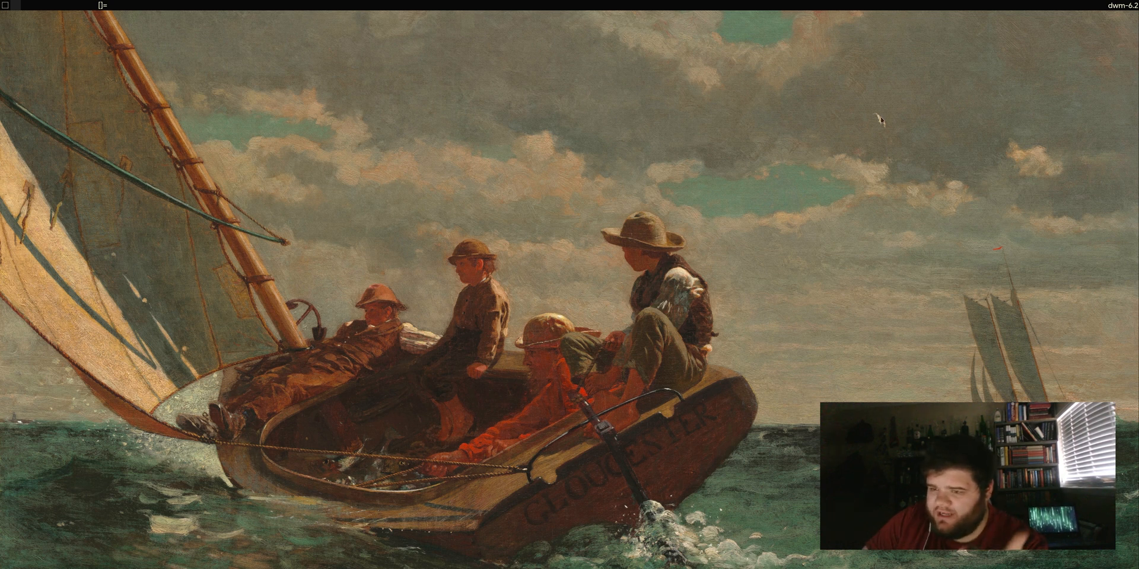
mouse_move(494, 130)
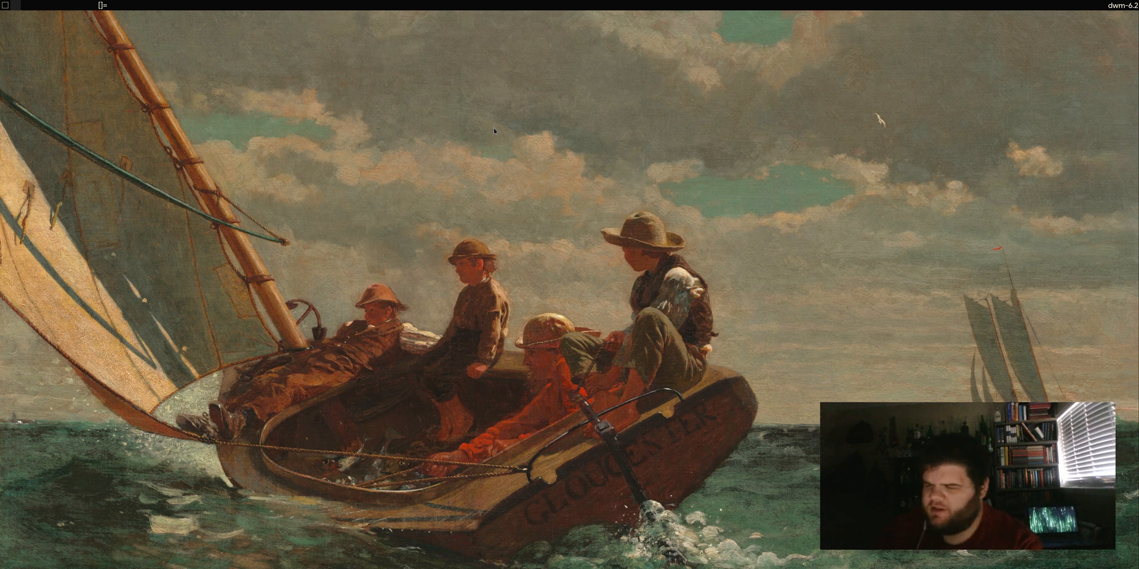
mouse_move(529, 193)
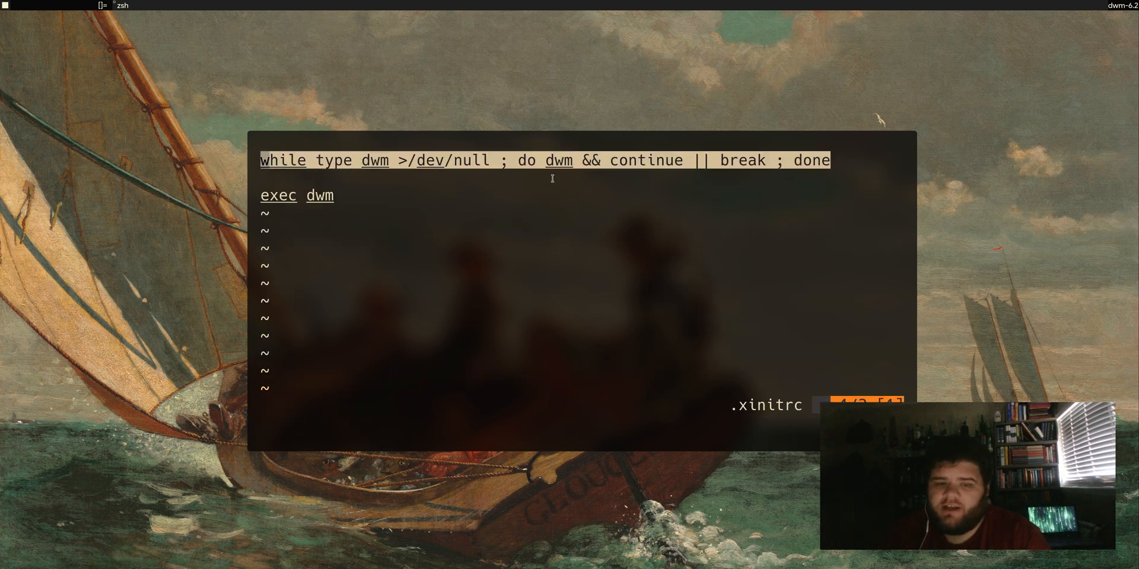
mouse_move(811, 186)
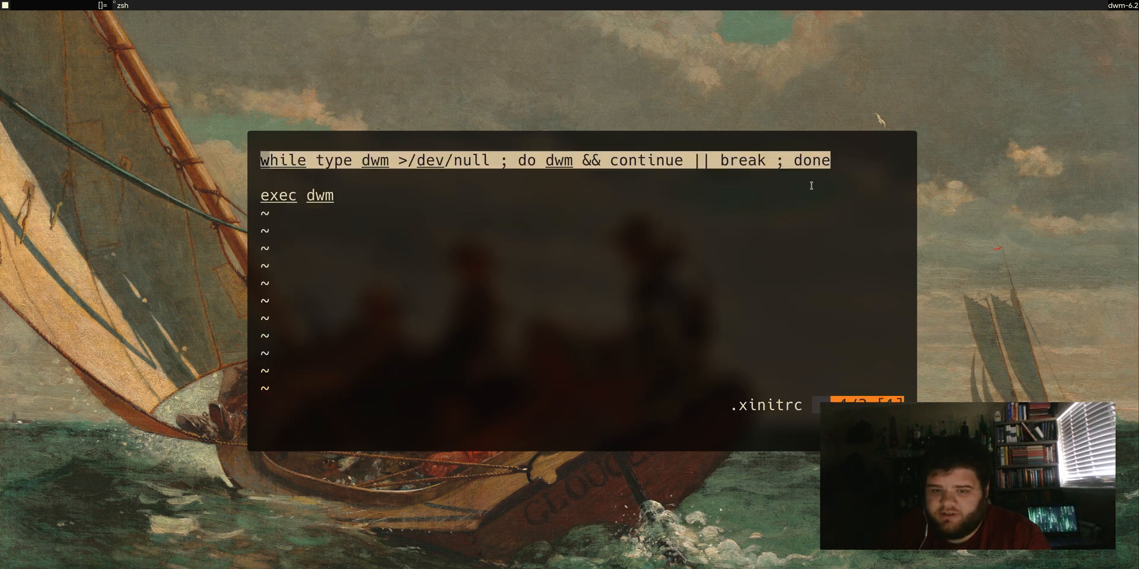
mouse_move(863, 204)
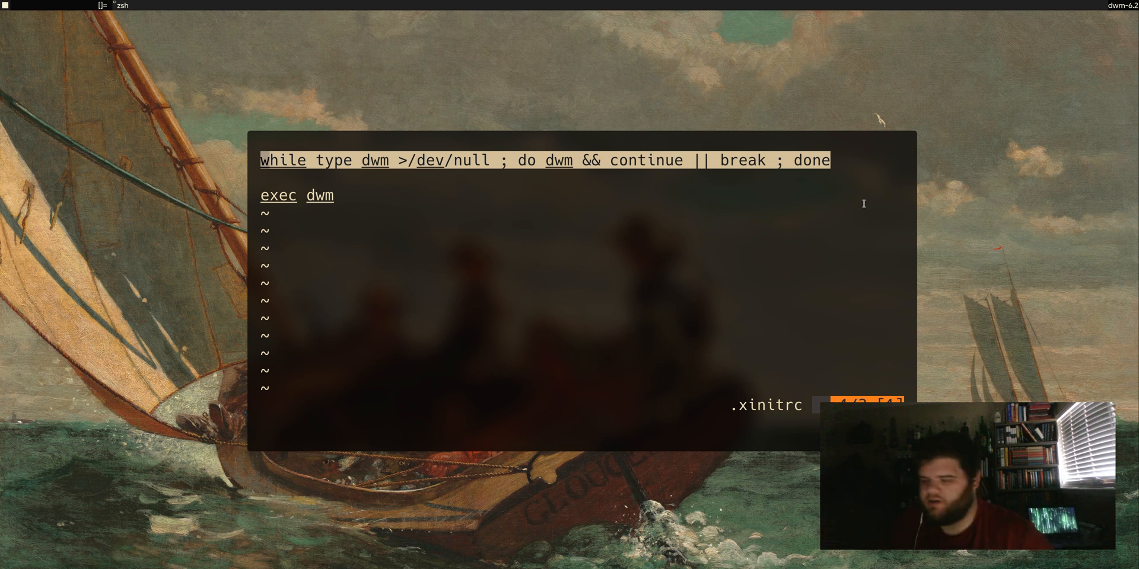
mouse_move(604, 198)
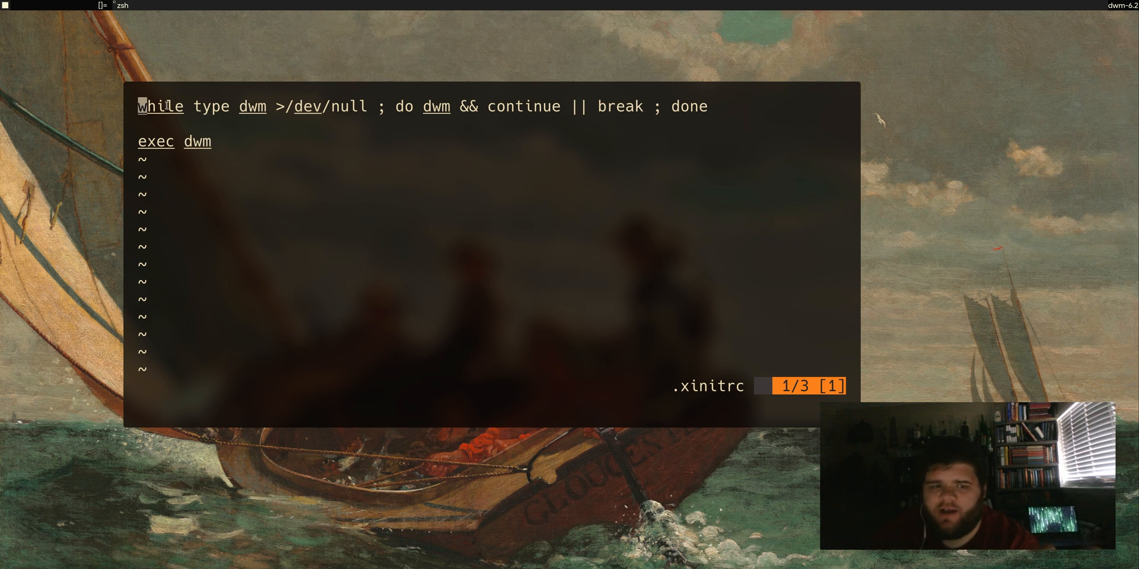
Highlight the dwm restart loop and exec dwm lines in .xinitrc before quitting Vim.
double_click(174, 141)
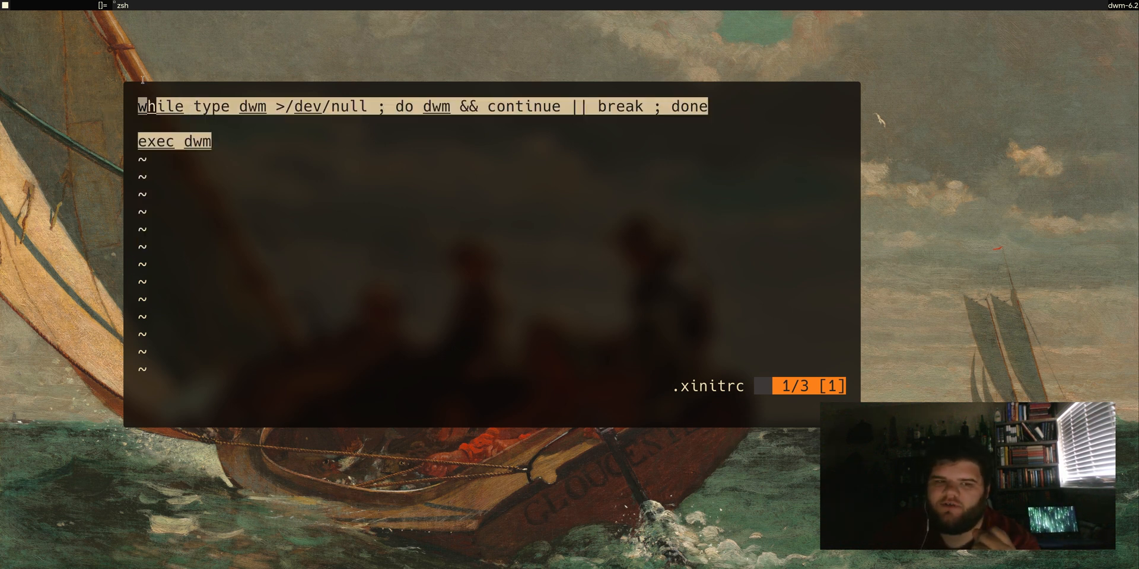
mouse_move(308, 192)
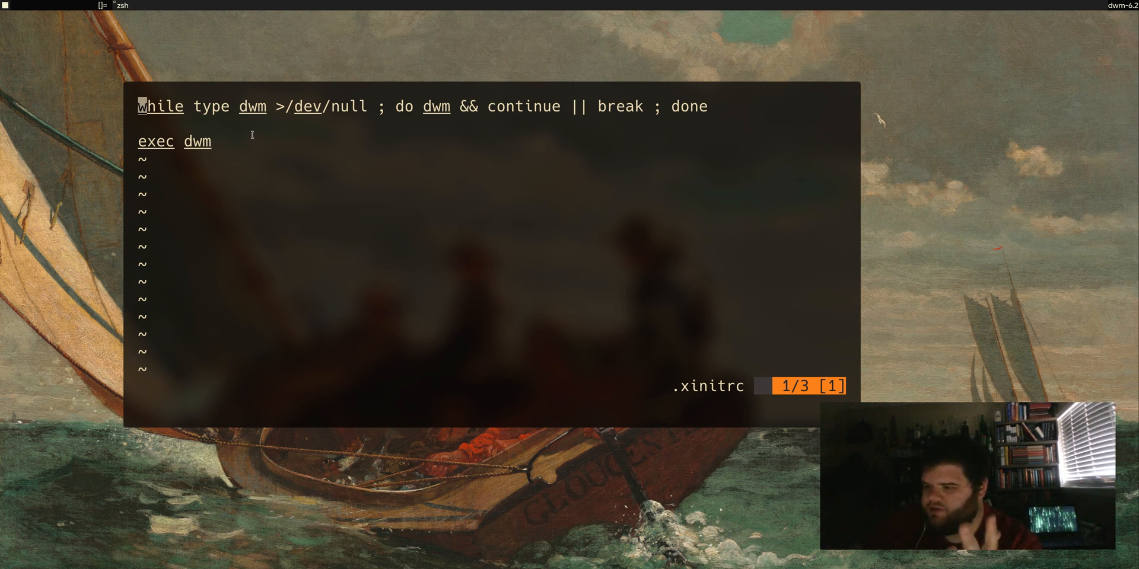
mouse_move(254, 134)
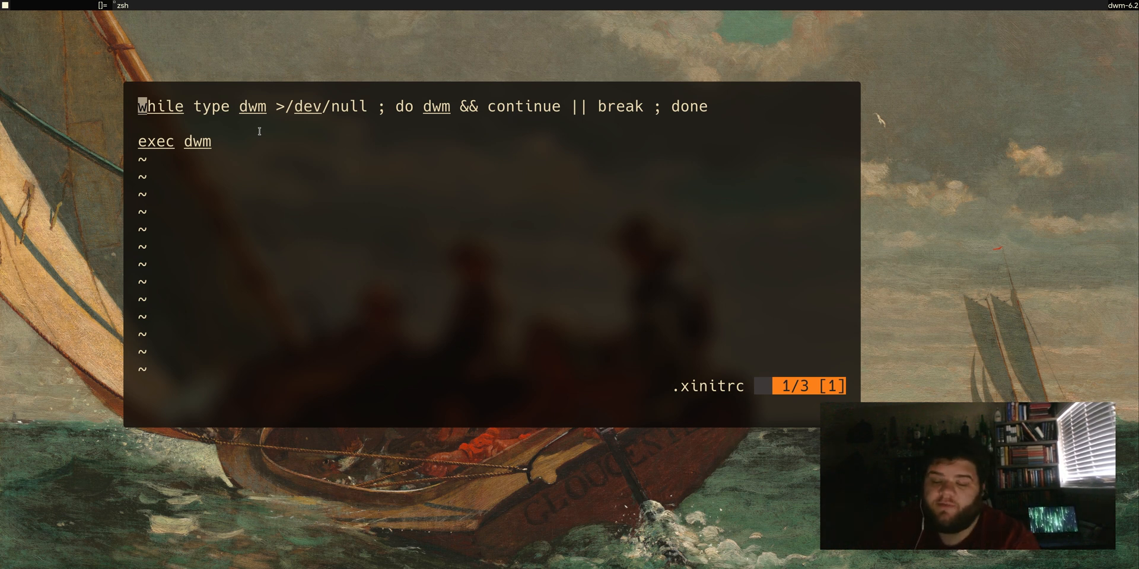
mouse_move(255, 135)
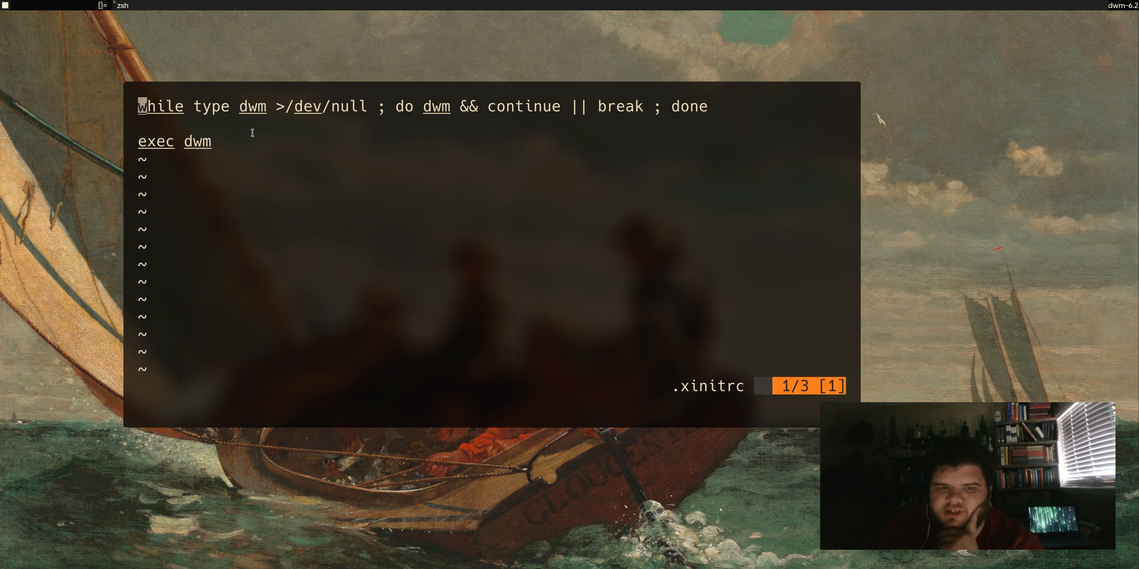
mouse_move(381, 134)
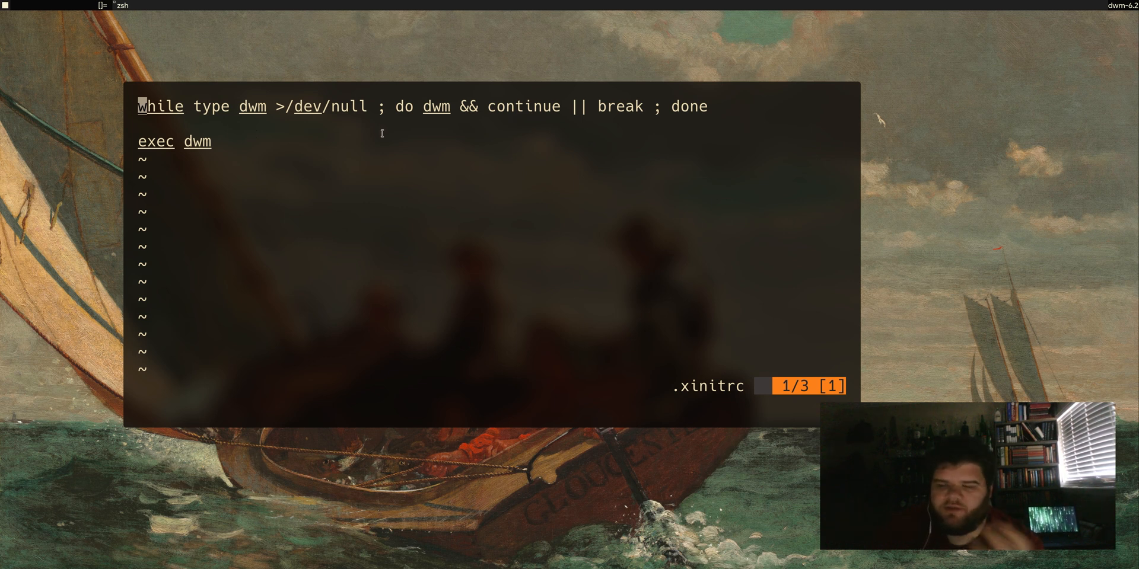
mouse_move(450, 147)
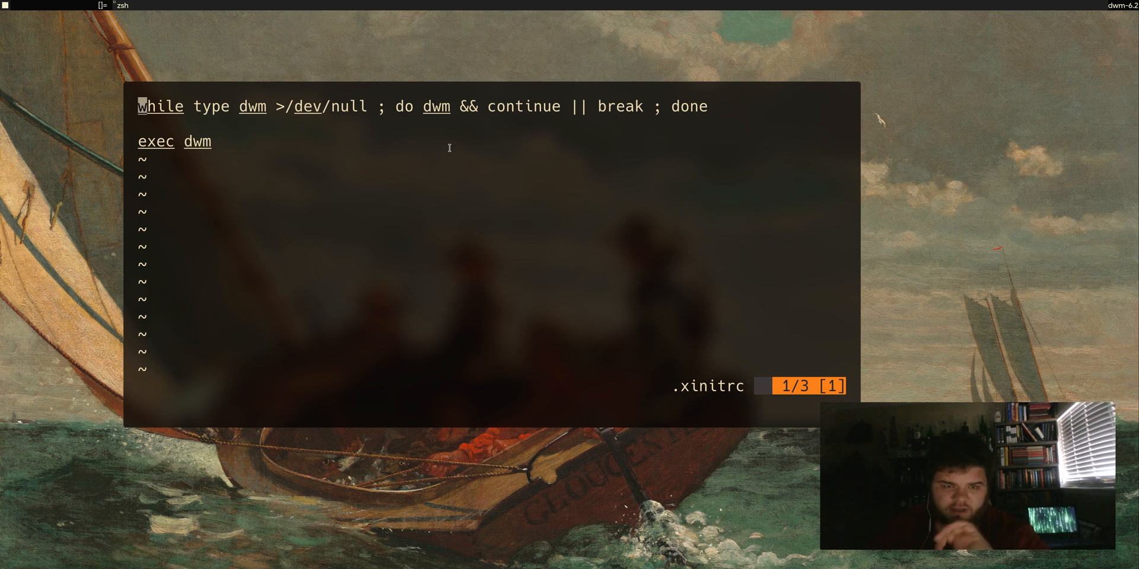
mouse_move(442, 147)
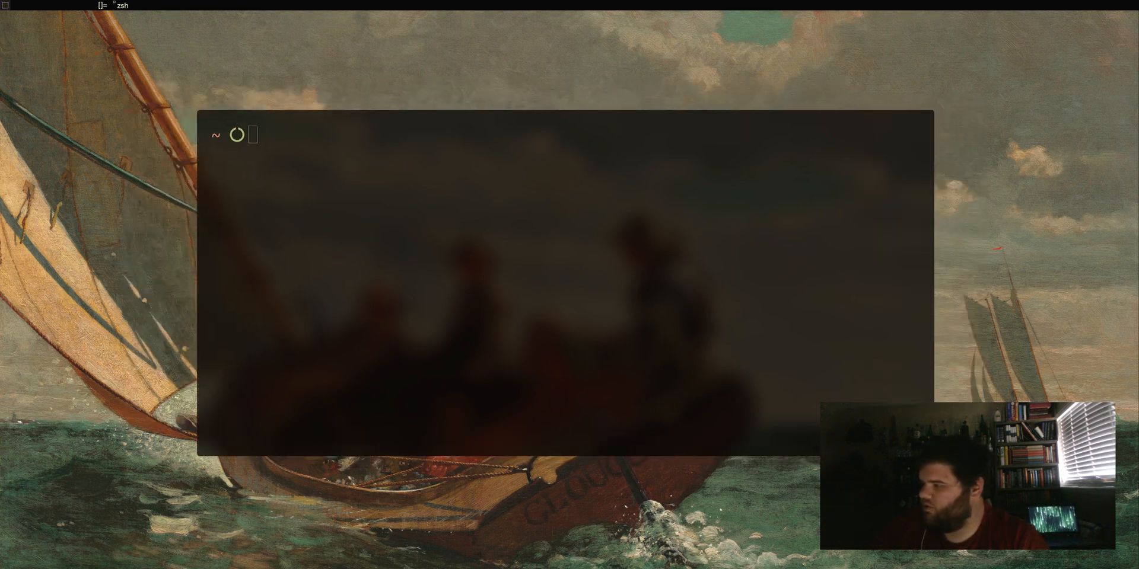
Change into /usr/share/xsessions and point out the existing dwm.desktop session file.
text(c)
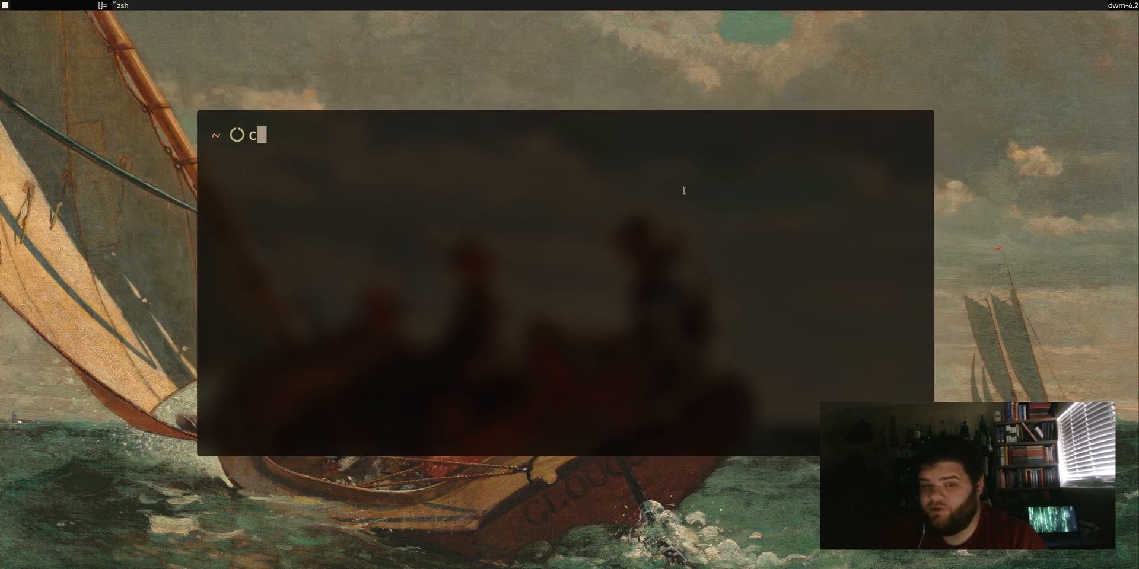
text(d /usr/)
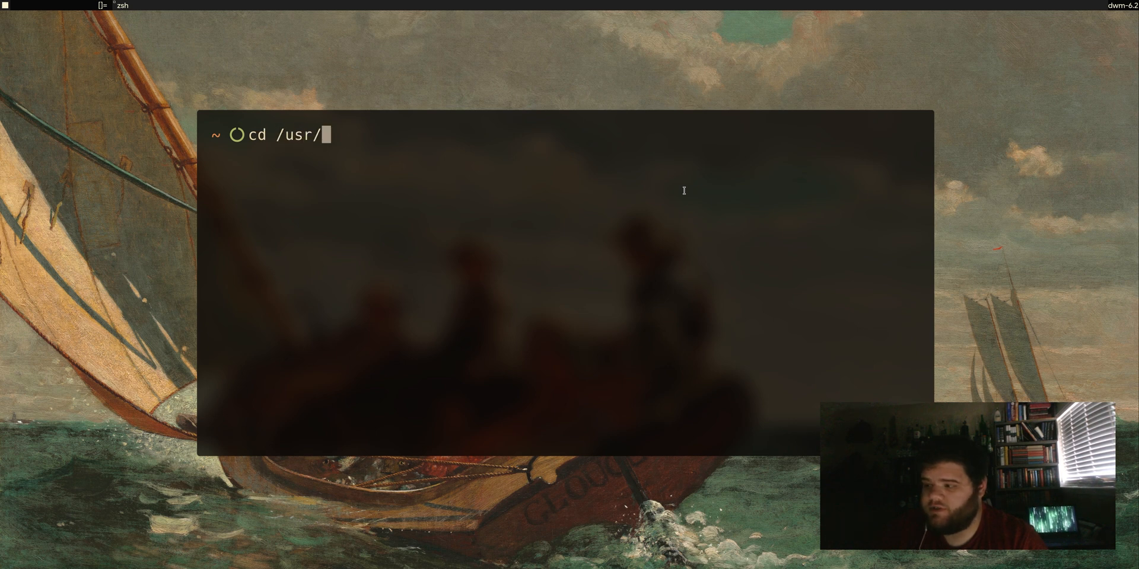
text(share/xsessions/)
text(ls)
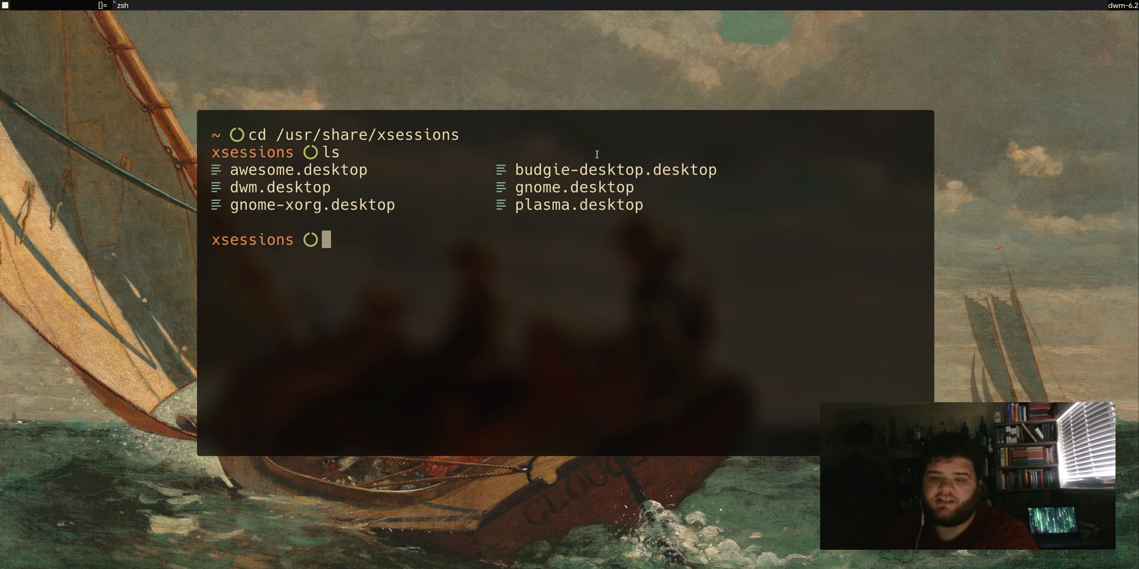
mouse_move(286, 178)
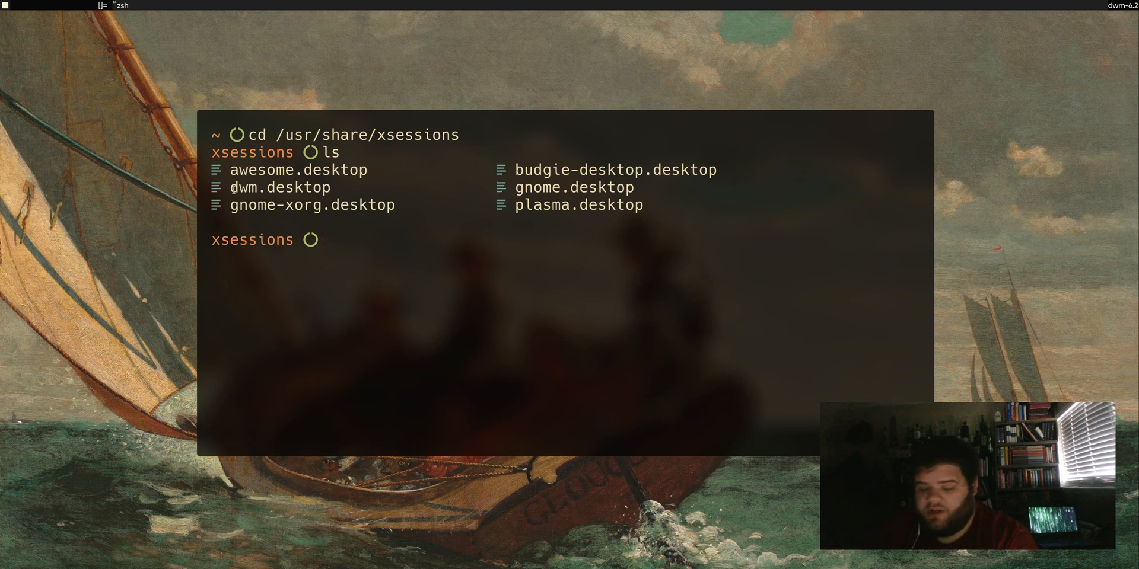
double_click(278, 187)
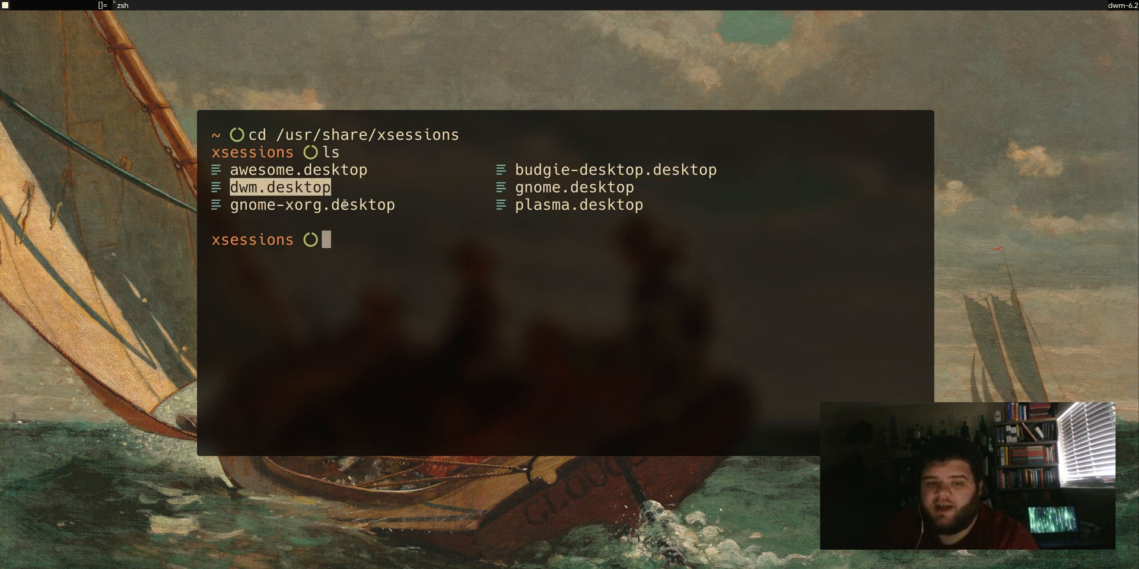
Run sudo touch dwm.desktop to ensure the dwm session file exists.
text(touyc)
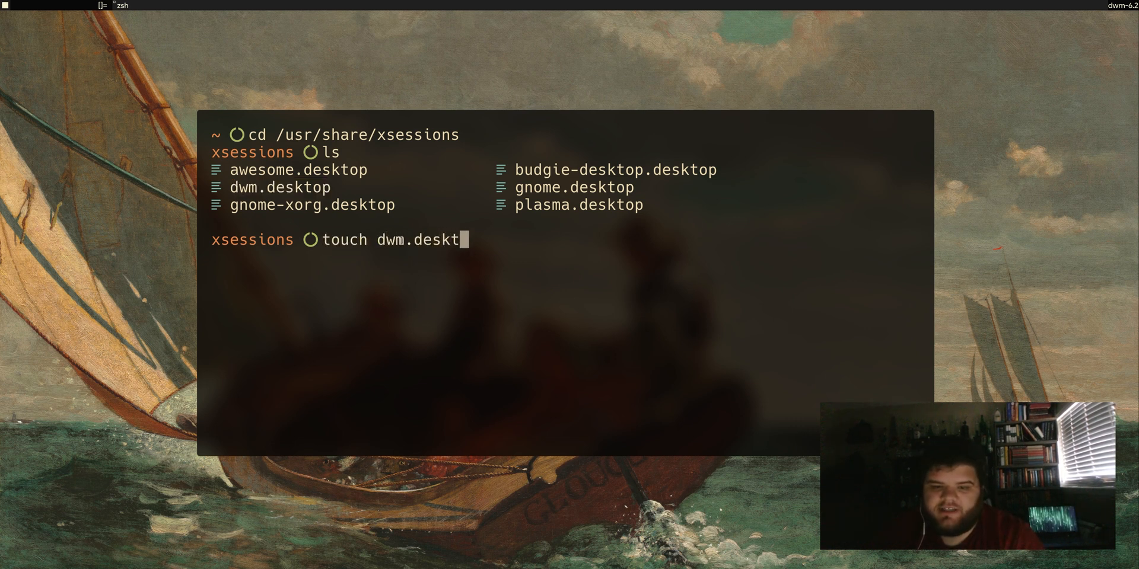
text(op)
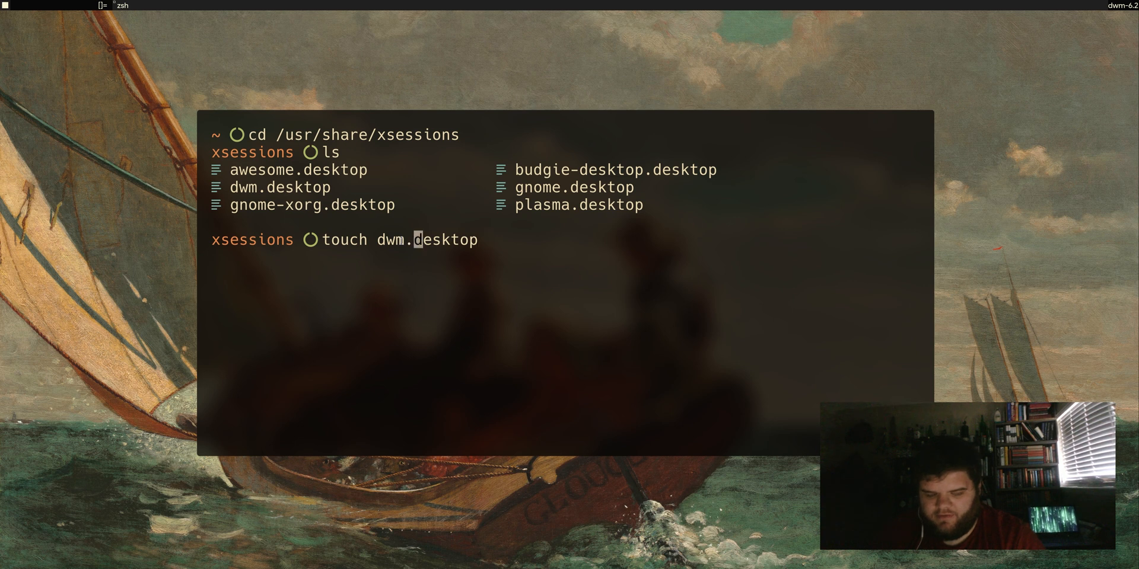
text(sudo)
text(v)
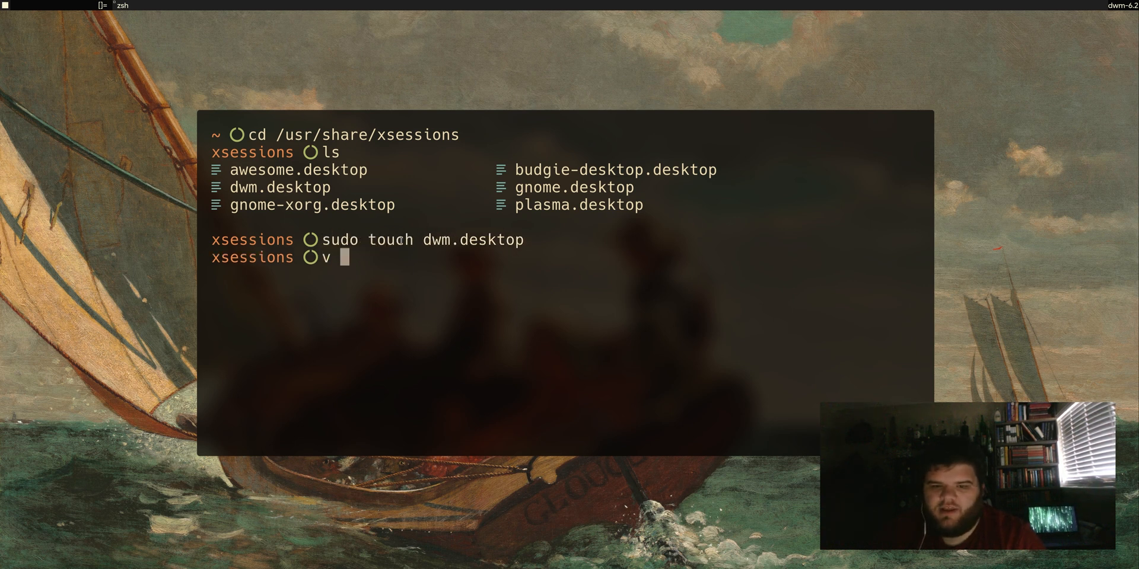
key(Return)
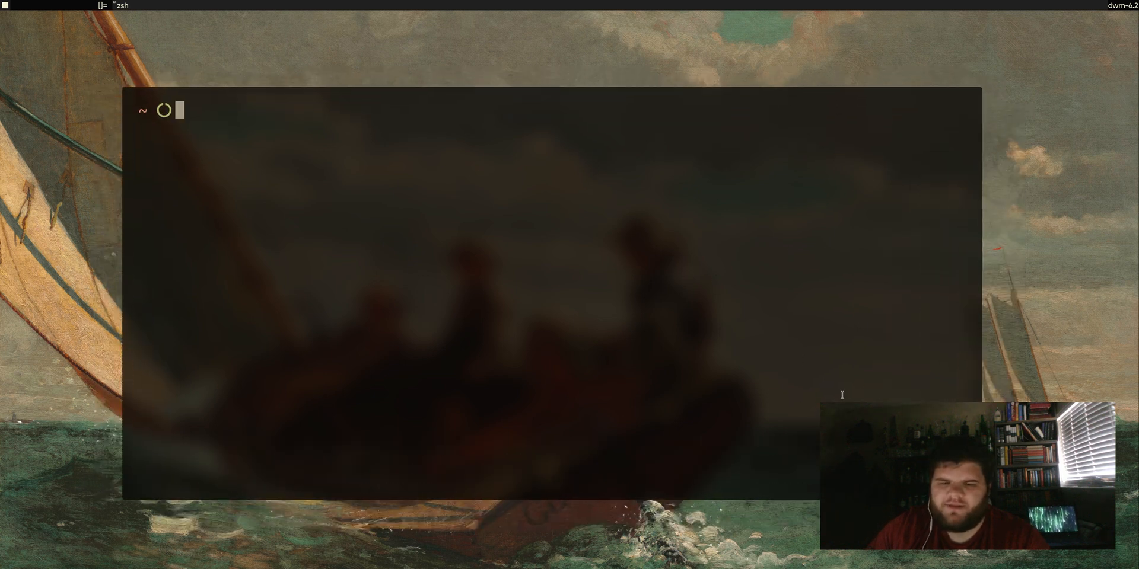
mouse_move(715, 288)
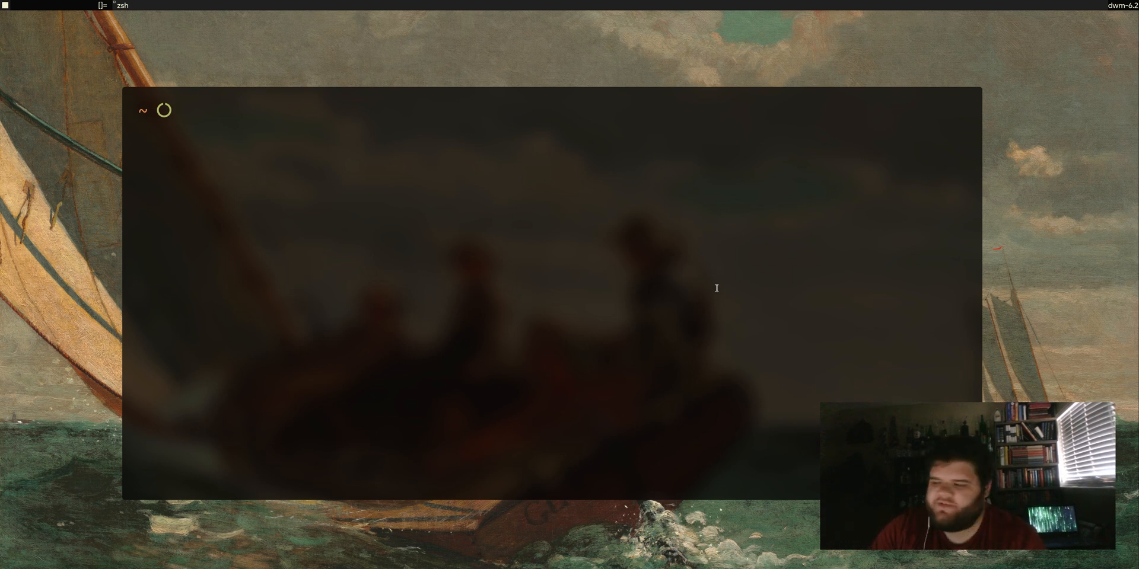
Change into the .suckless/dwm source folder and list its files, including config.h and patch diffs.
text(cd .suc)
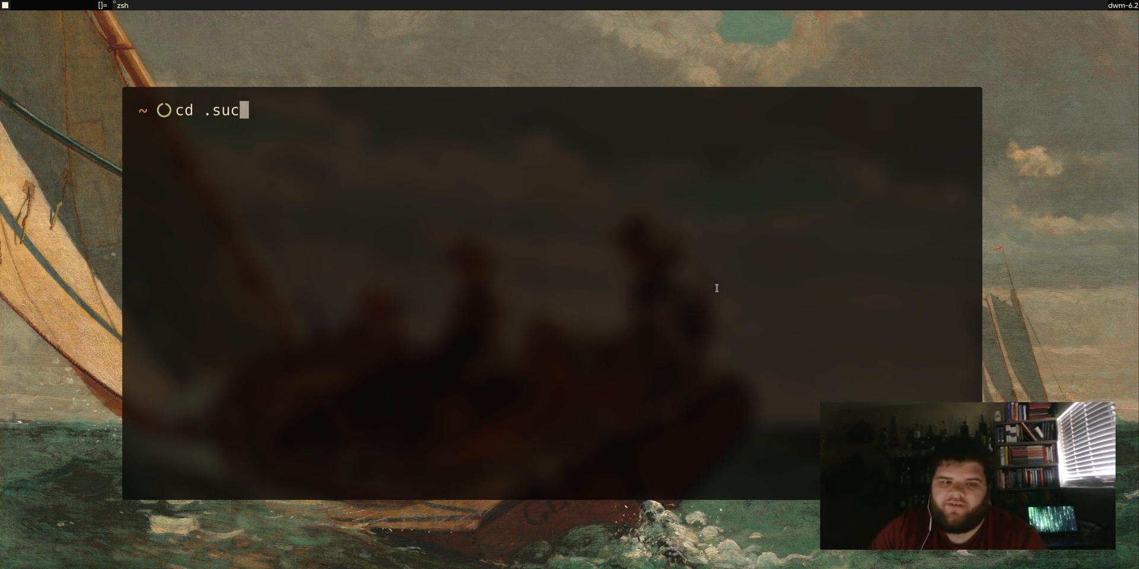
key(Tab)
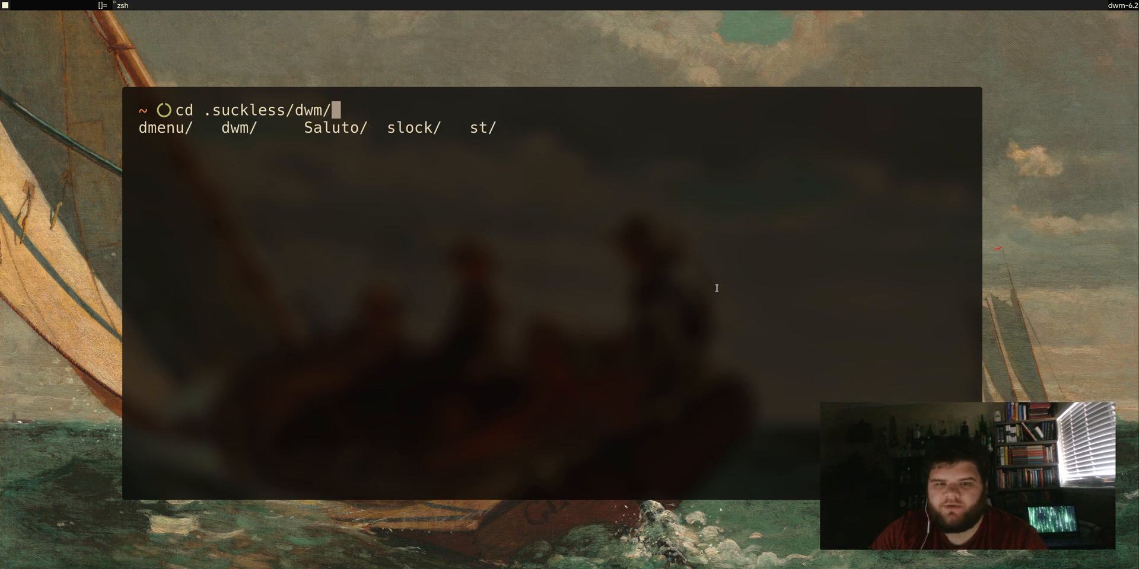
key(Return)
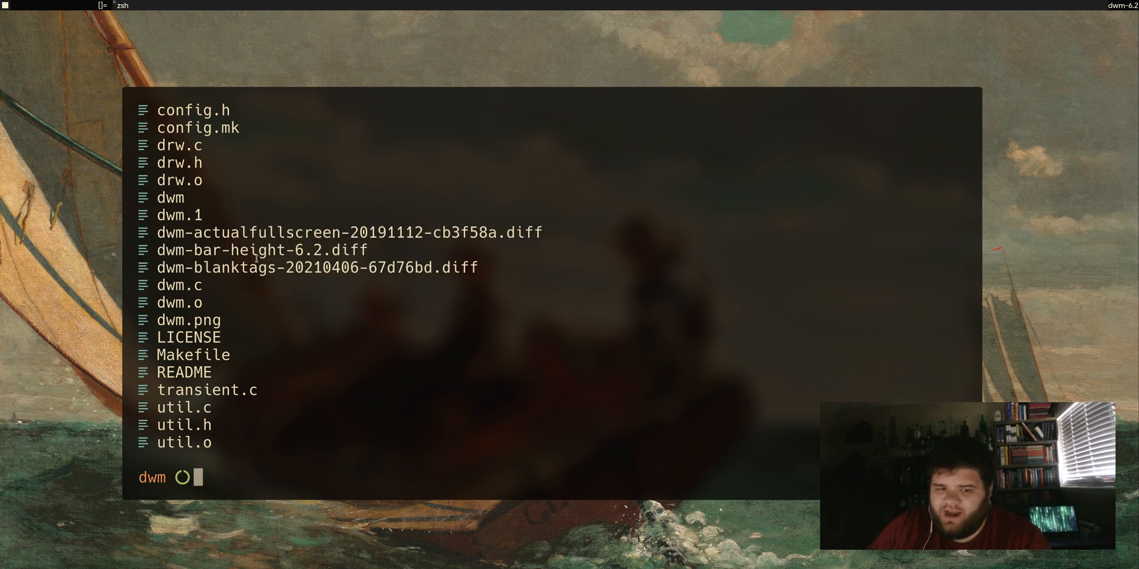
mouse_move(455, 243)
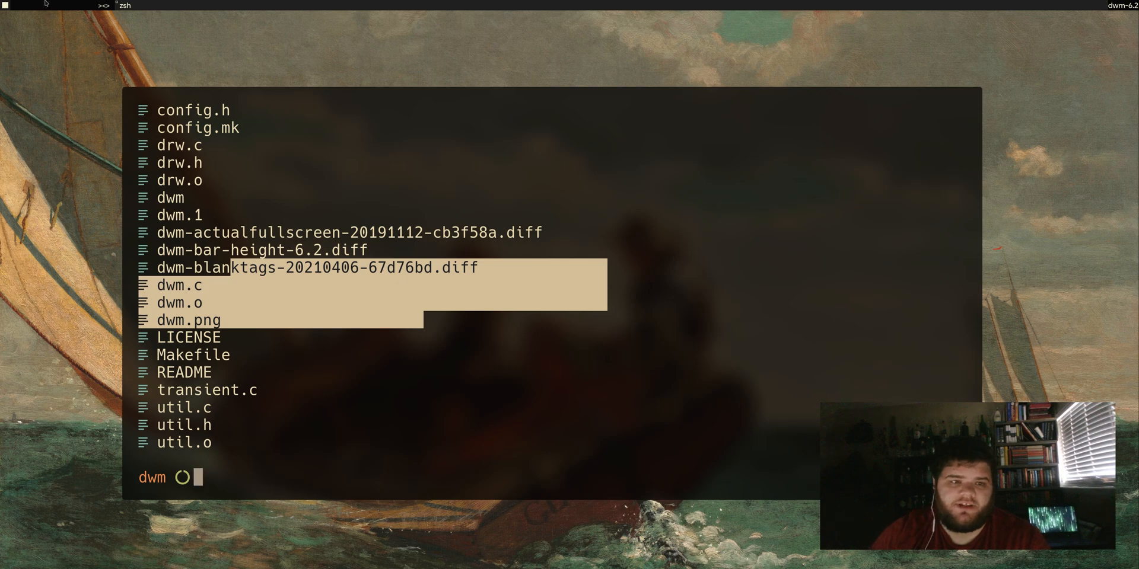
text(v)
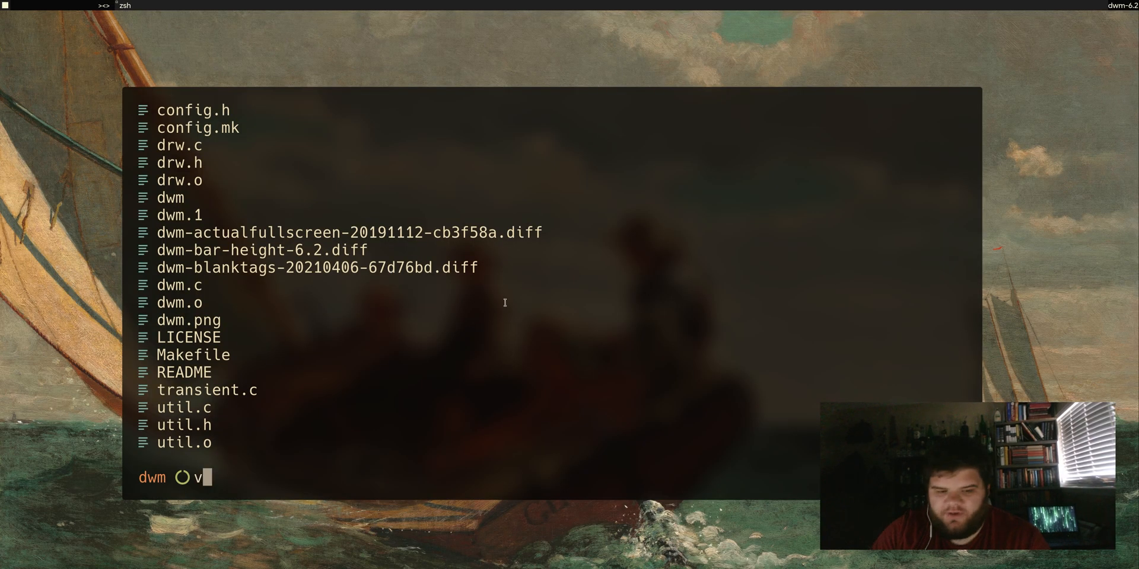
Open config.def.h in Vim and jump to the Mod1Mask MODKEY definition to change it to Mod4Mask.
text(config.)
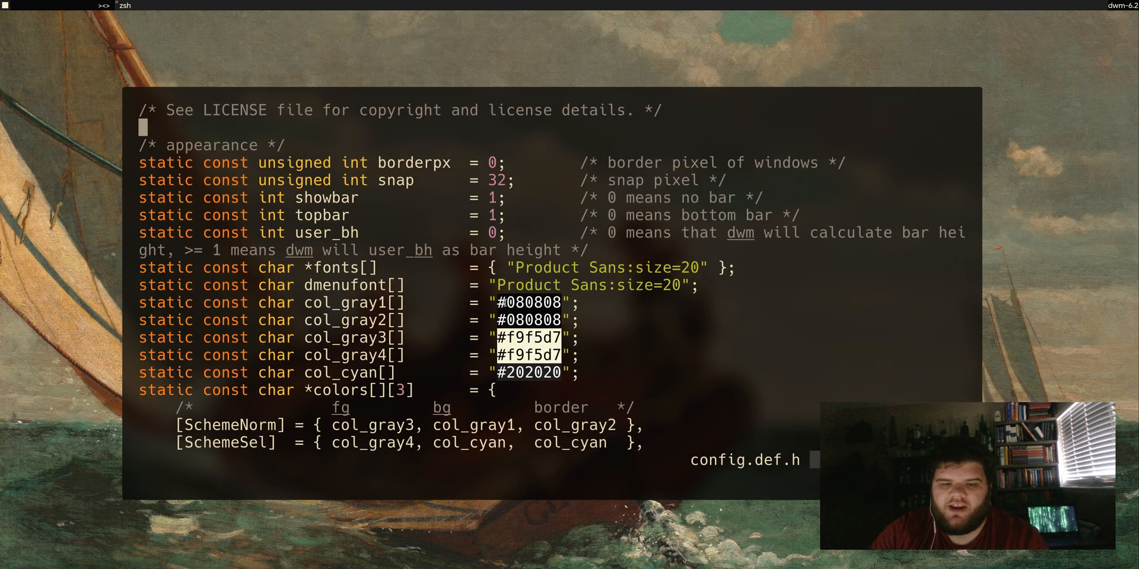
text(/Mod1)
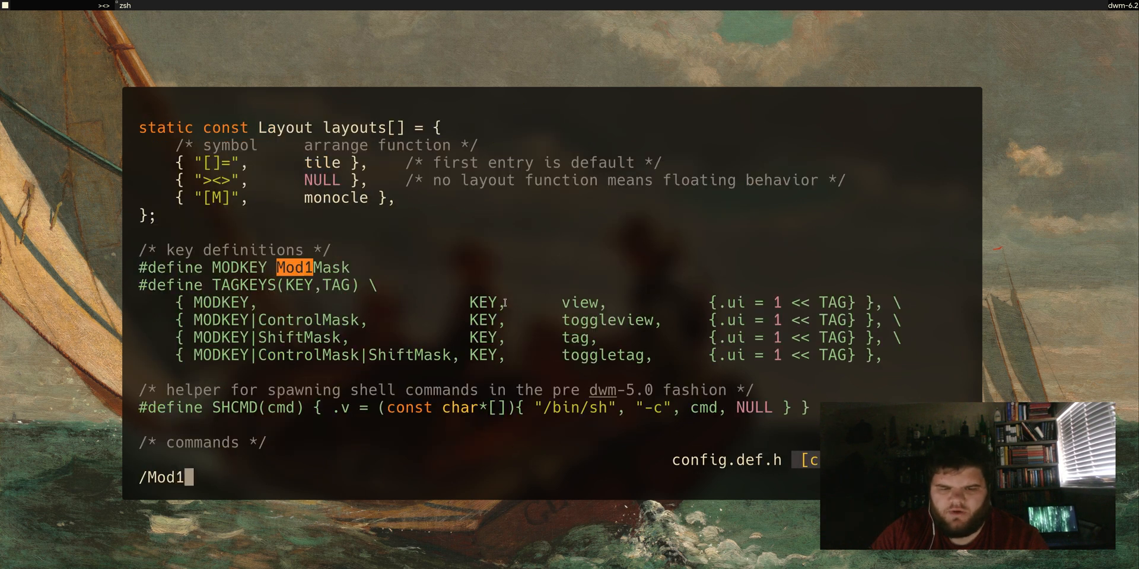
key(V)
text(4)
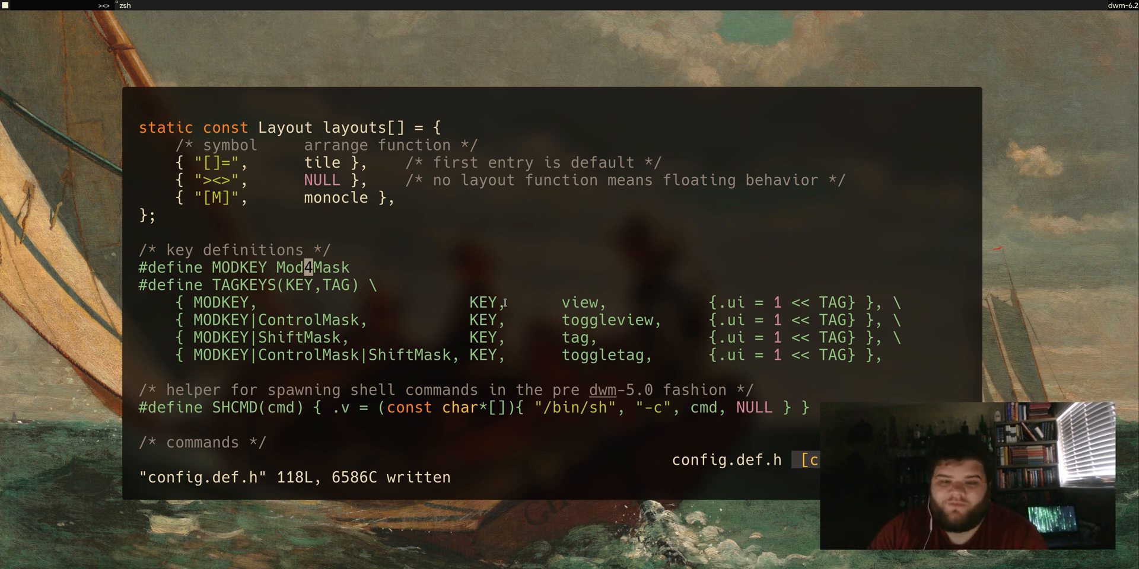
Scroll through the keys[] bindings in config.def.h on the way to the user_bh bar-height setting.
scroll(down, 3)
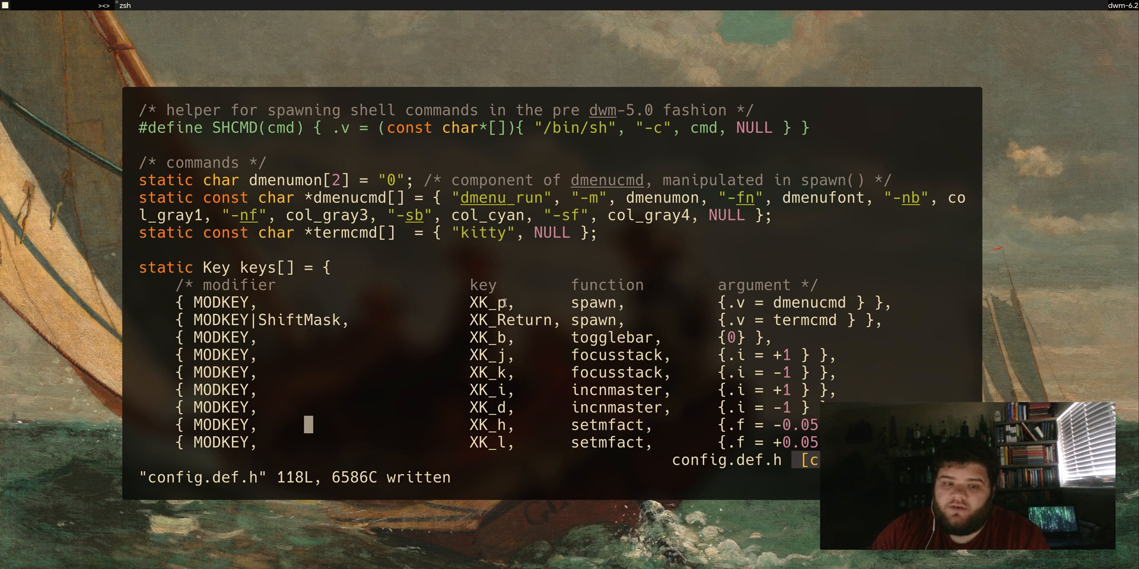
scroll(down, 3)
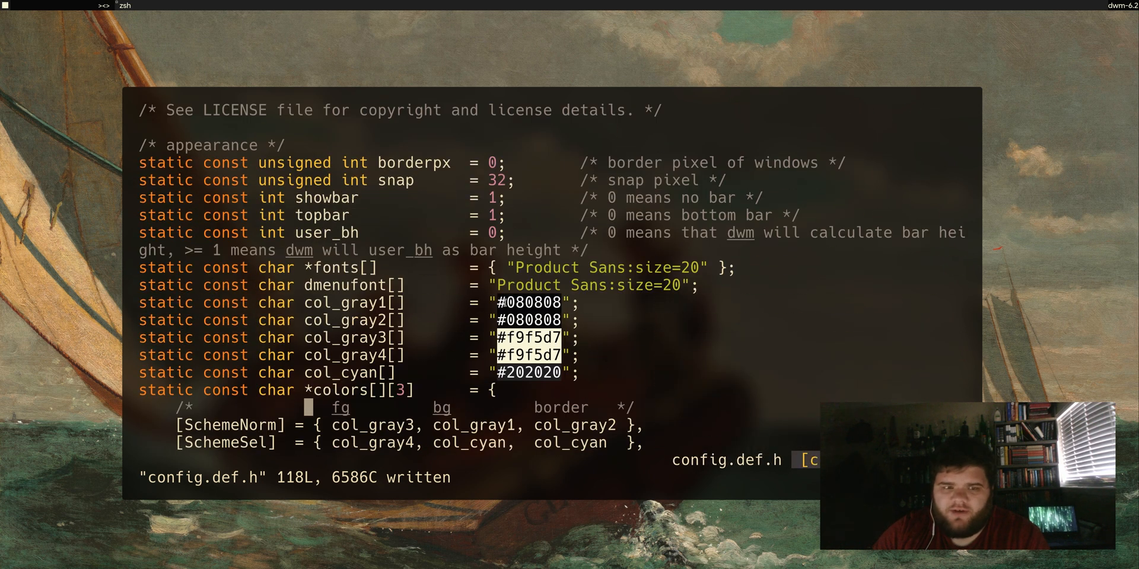
scroll(down, 3)
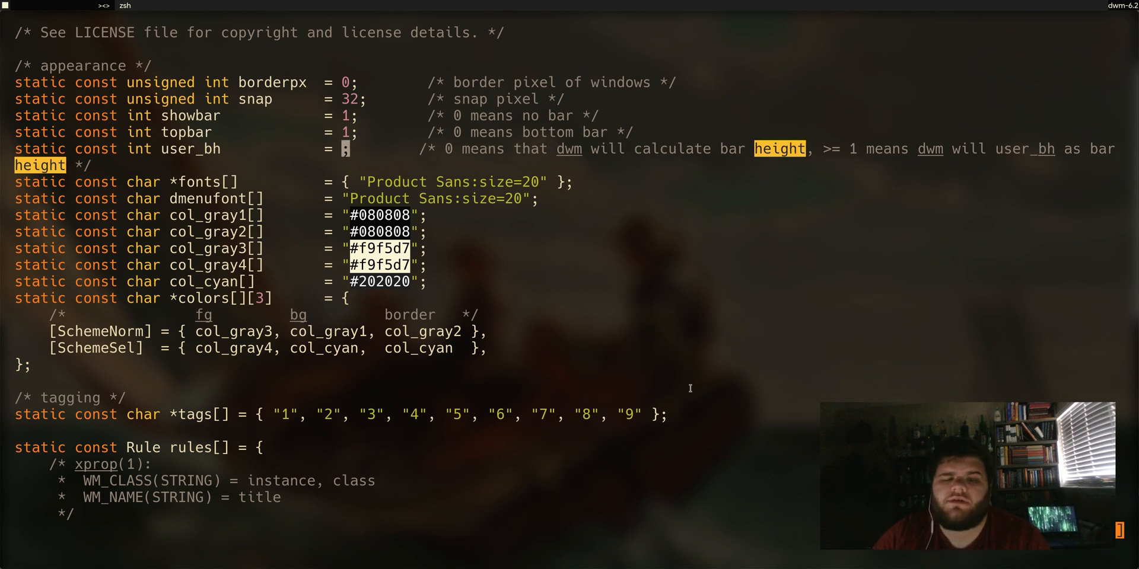
Set user_bh to 40, rebuild, then raise the bar height to 80 and save config.def.h.
text(40)
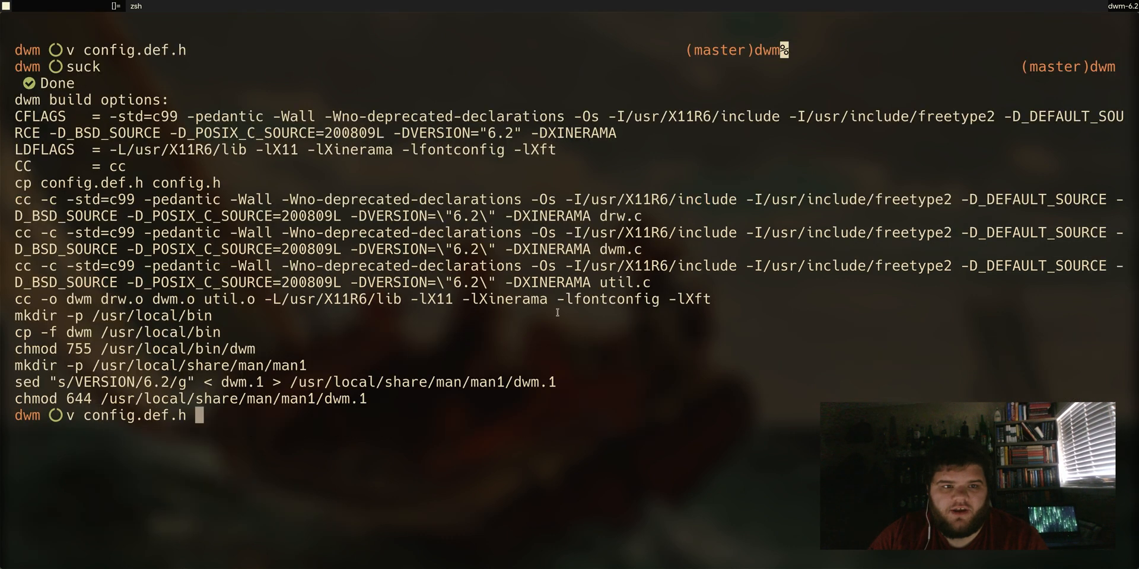
key(Return)
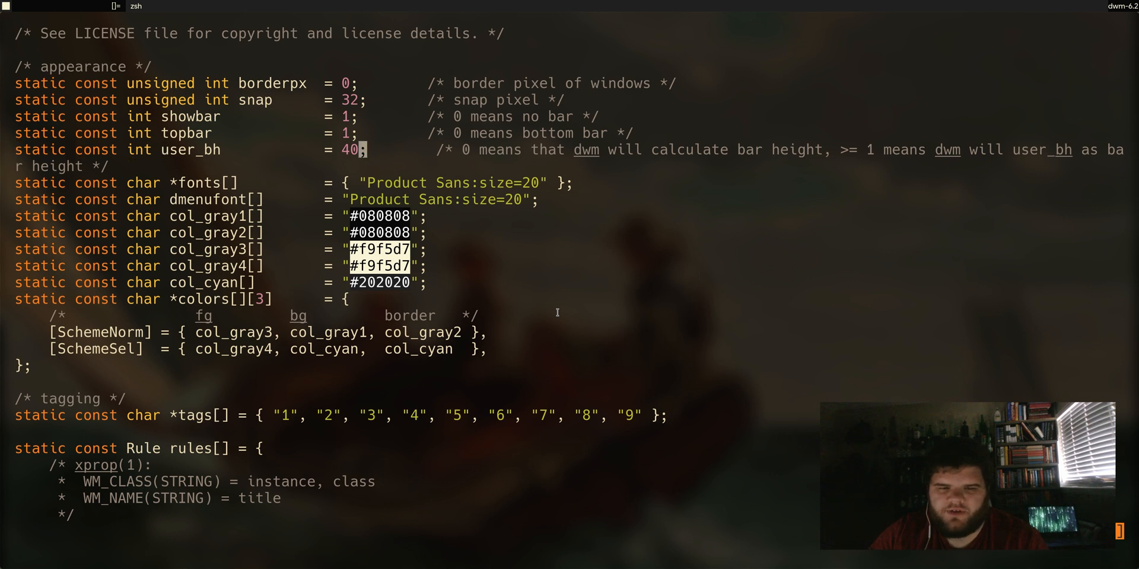
text(9)
click(409, 548)
text(:x)
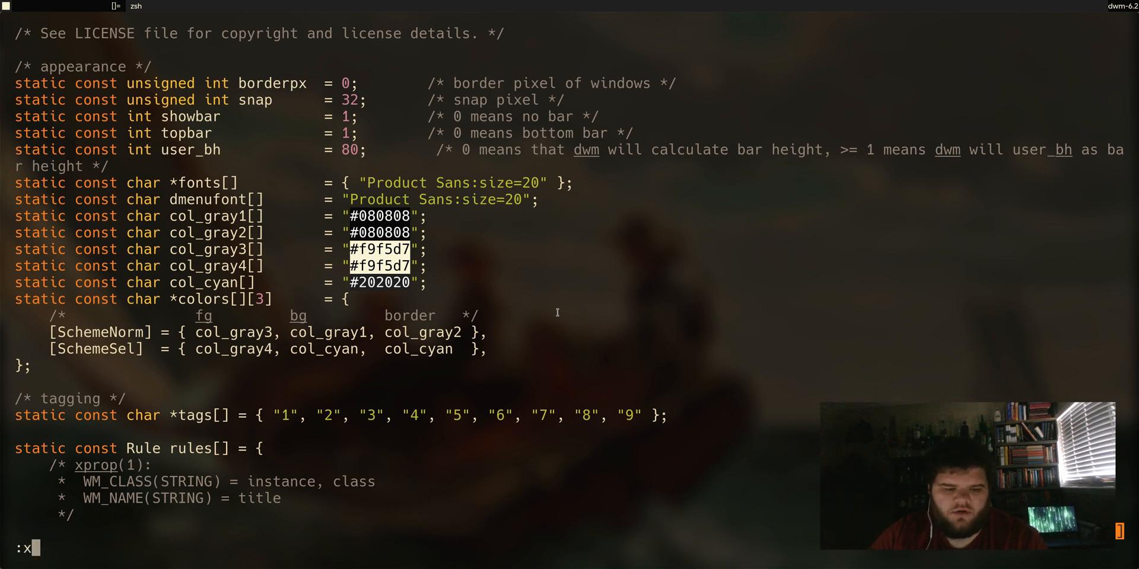
key(Return)
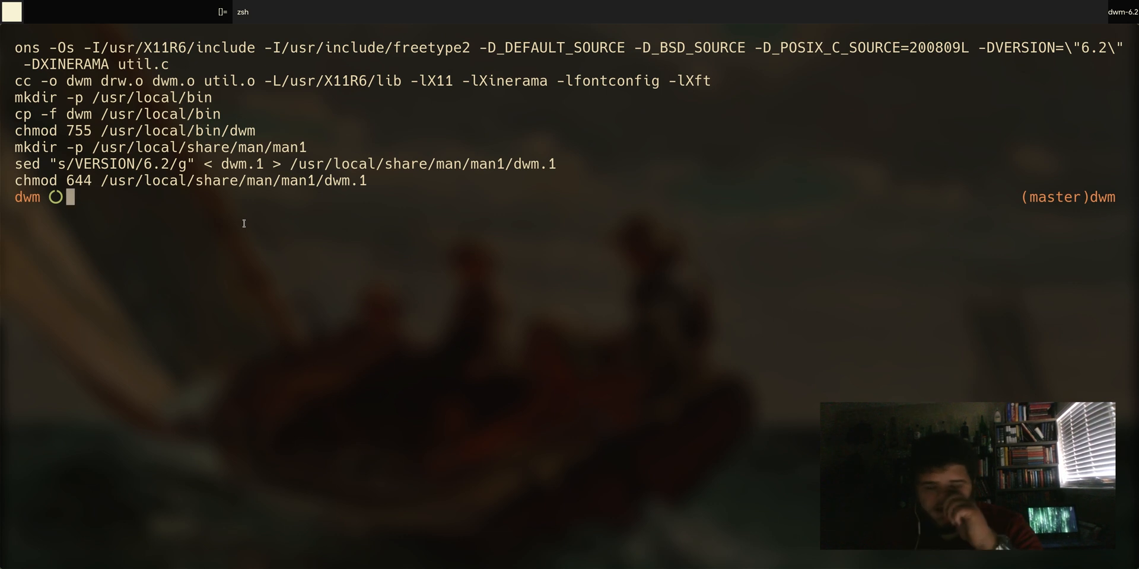
mouse_move(709, 150)
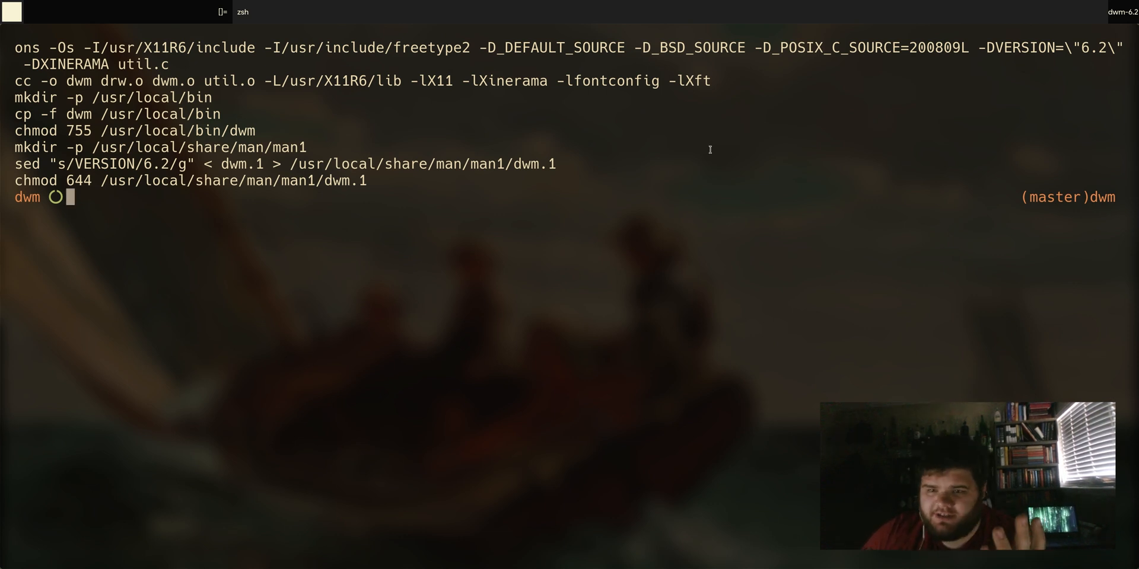
mouse_move(639, 230)
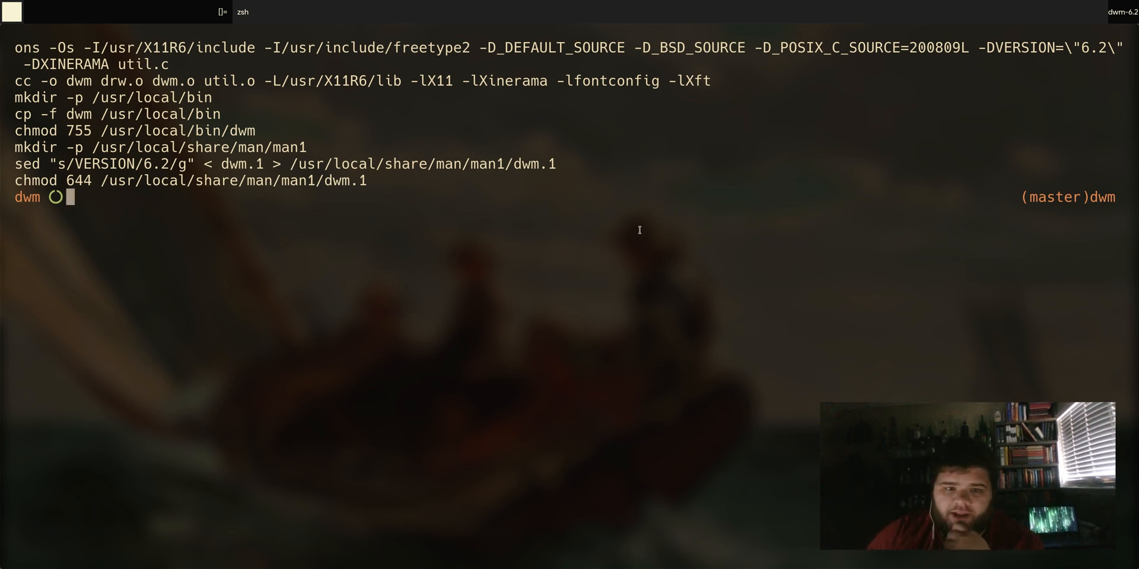
mouse_move(400, 90)
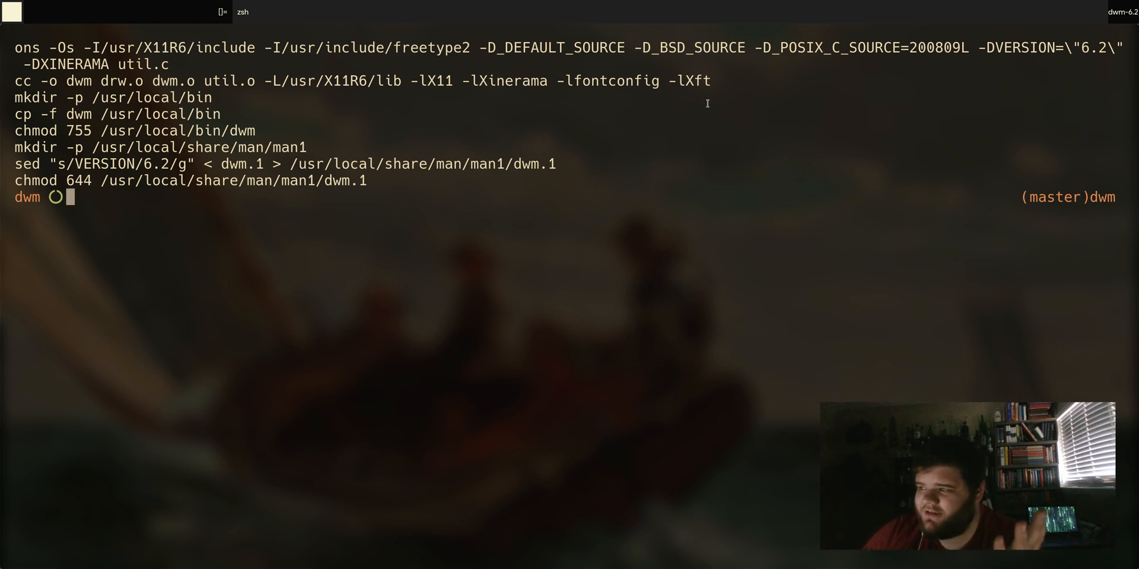
mouse_move(797, 216)
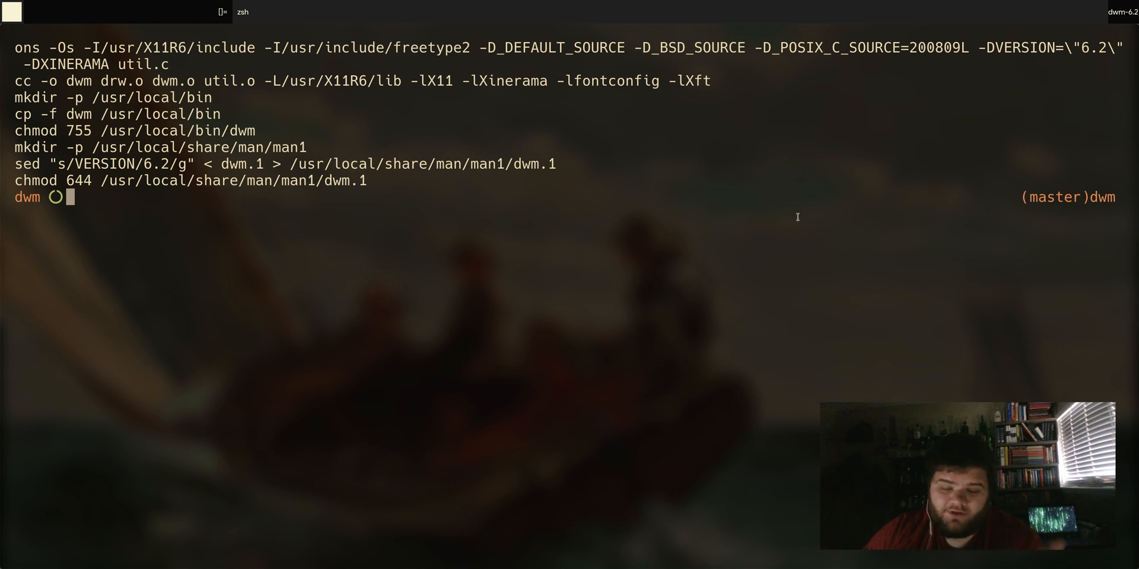
mouse_move(591, 216)
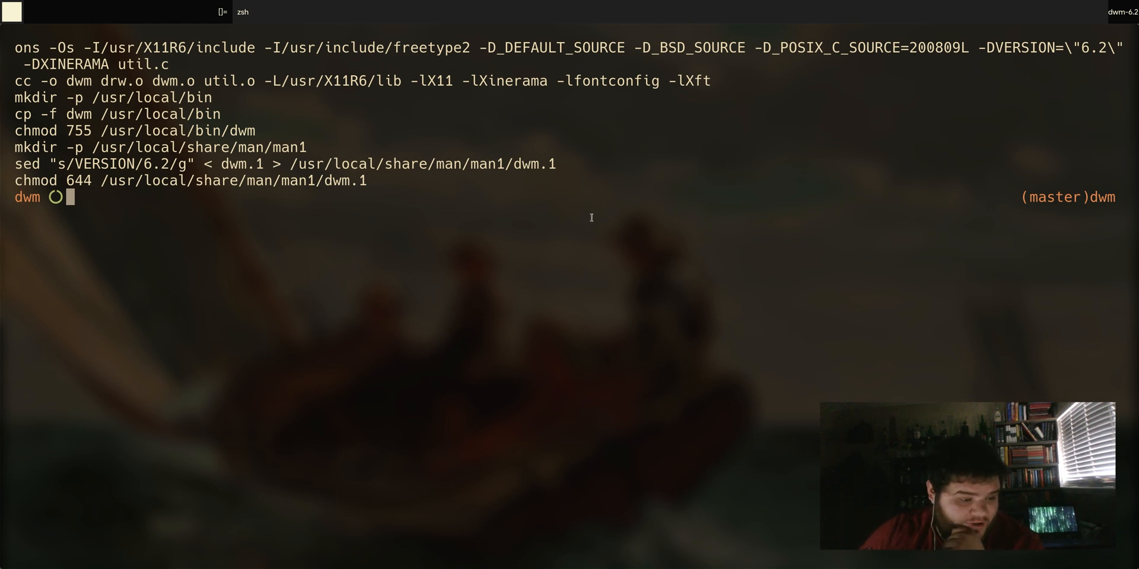
Apply the dwm-uselessgap-20200719-bb2e722.diff patch, which fails on config.def.h, and spawn another tiled terminal.
key(Return)
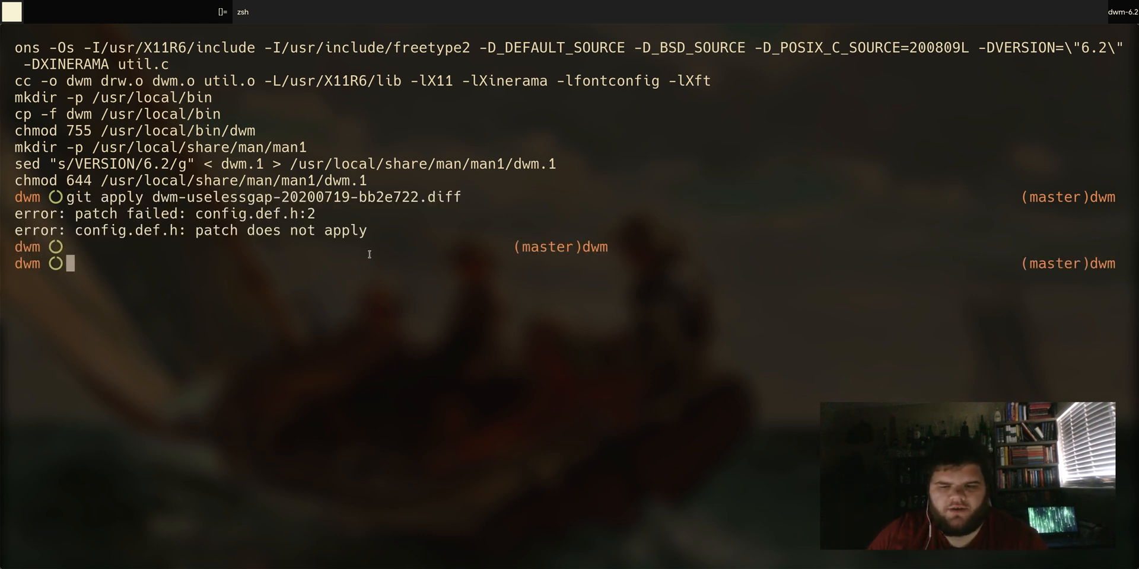
mouse_move(437, 247)
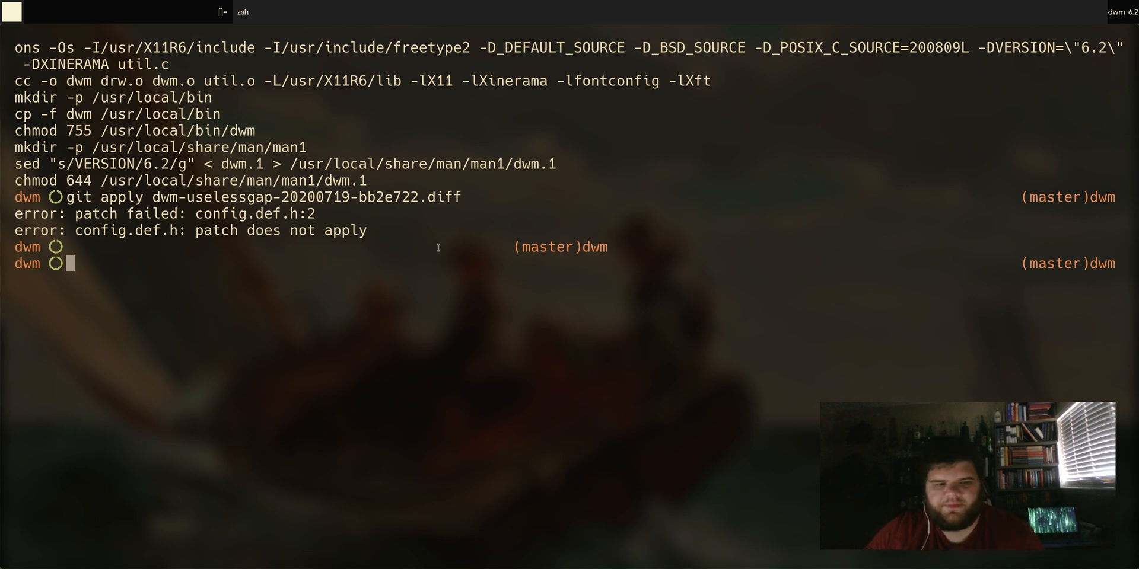
mouse_move(487, 283)
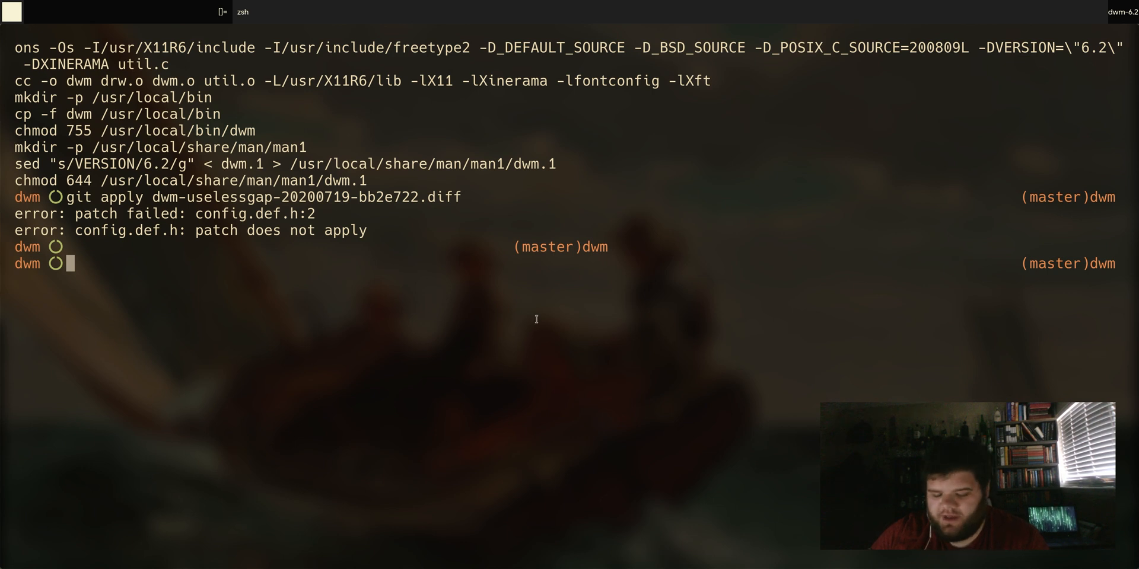
key(Return)
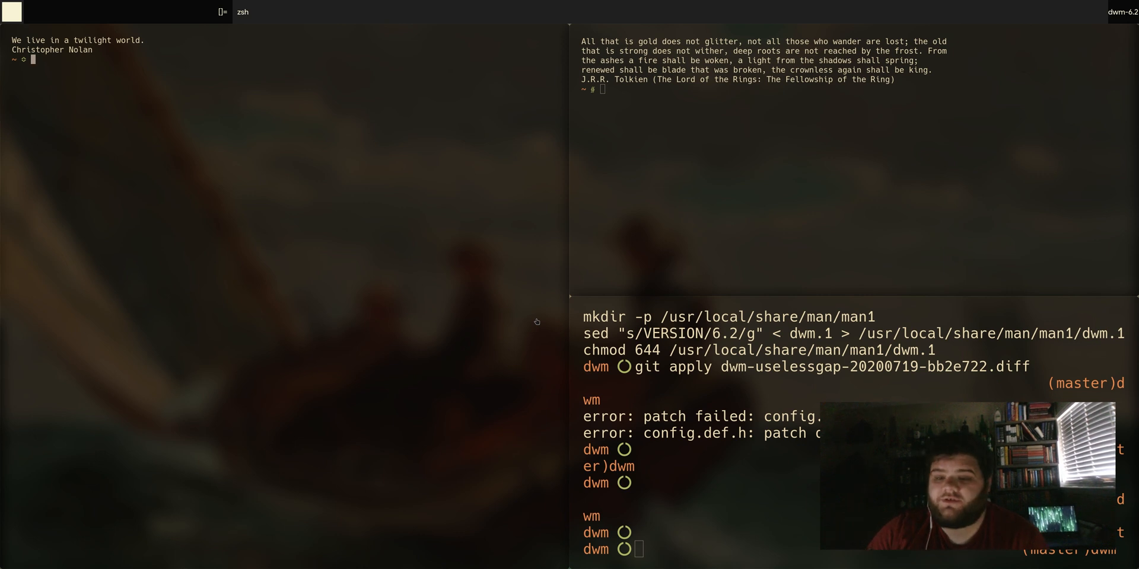
mouse_move(565, 347)
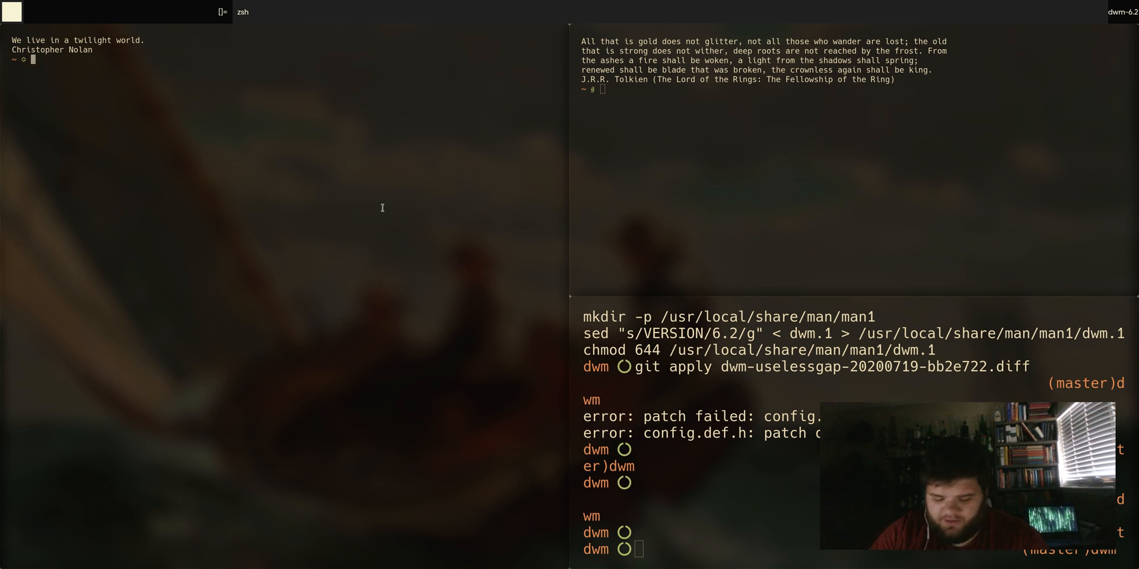
Open .config/picom.conf in Vim to edit the compositor settings.
text(v .config/p)
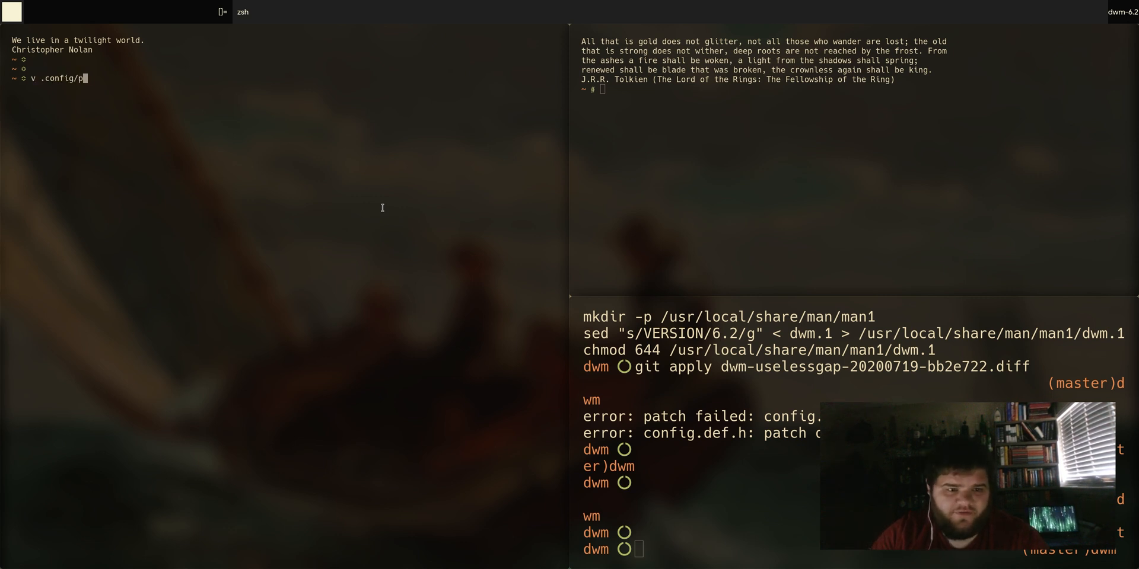
key(Return)
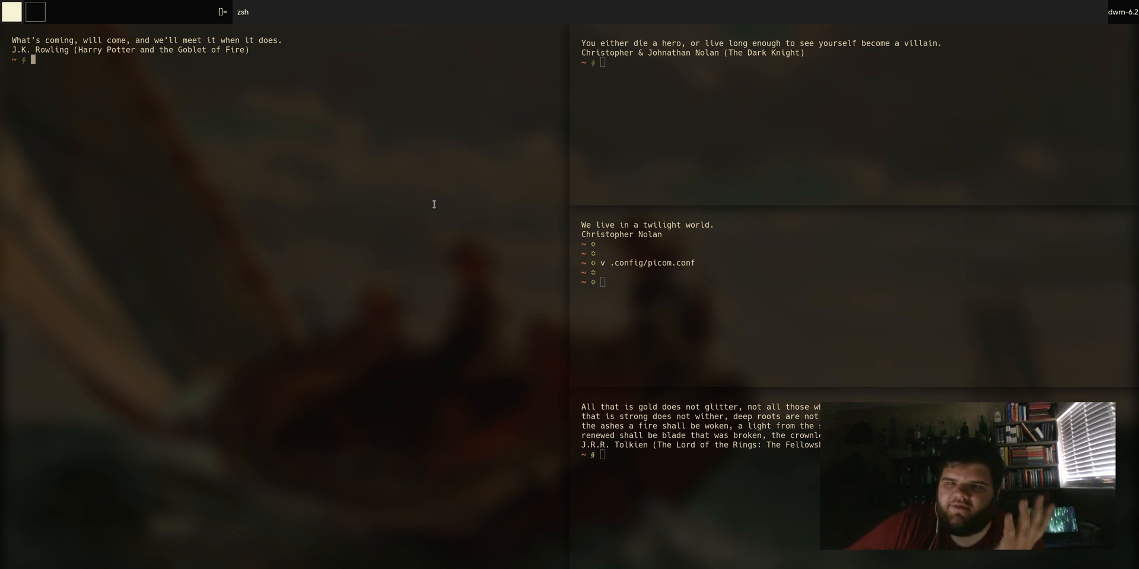
text(ex)
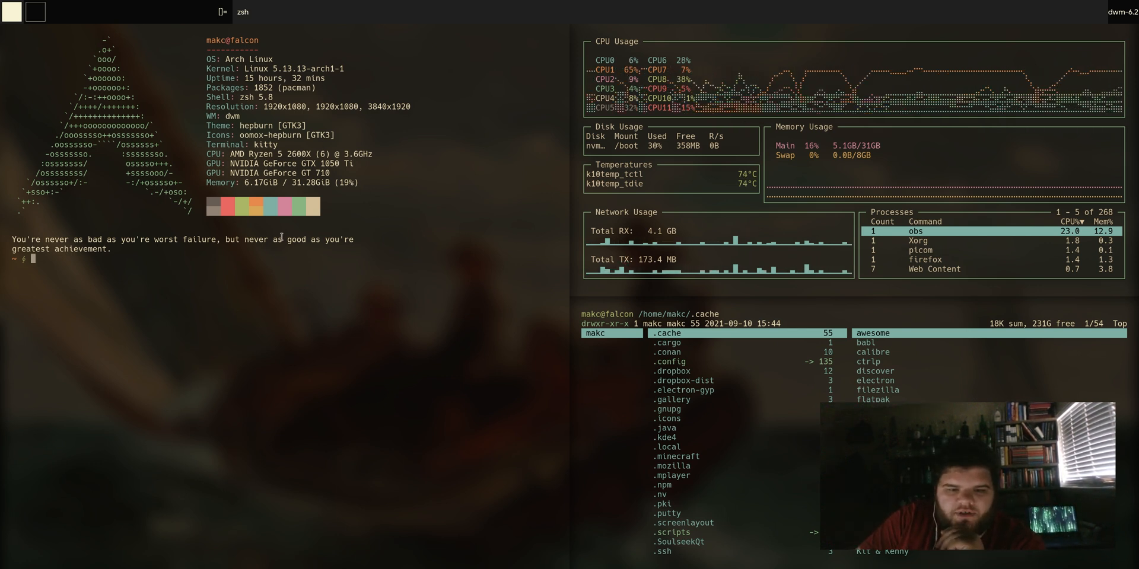
mouse_move(341, 280)
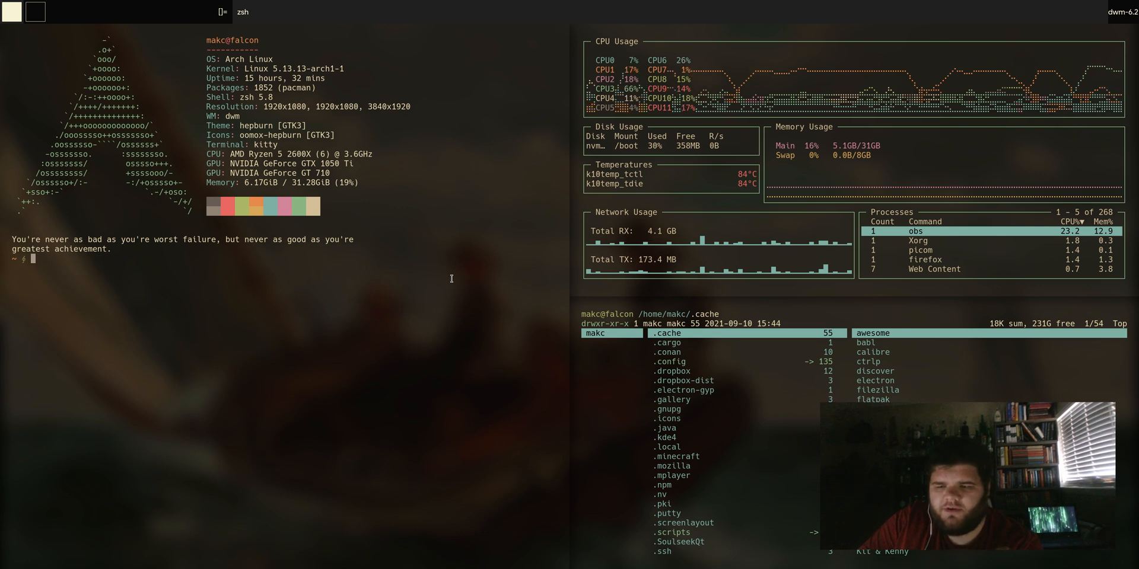
mouse_move(390, 300)
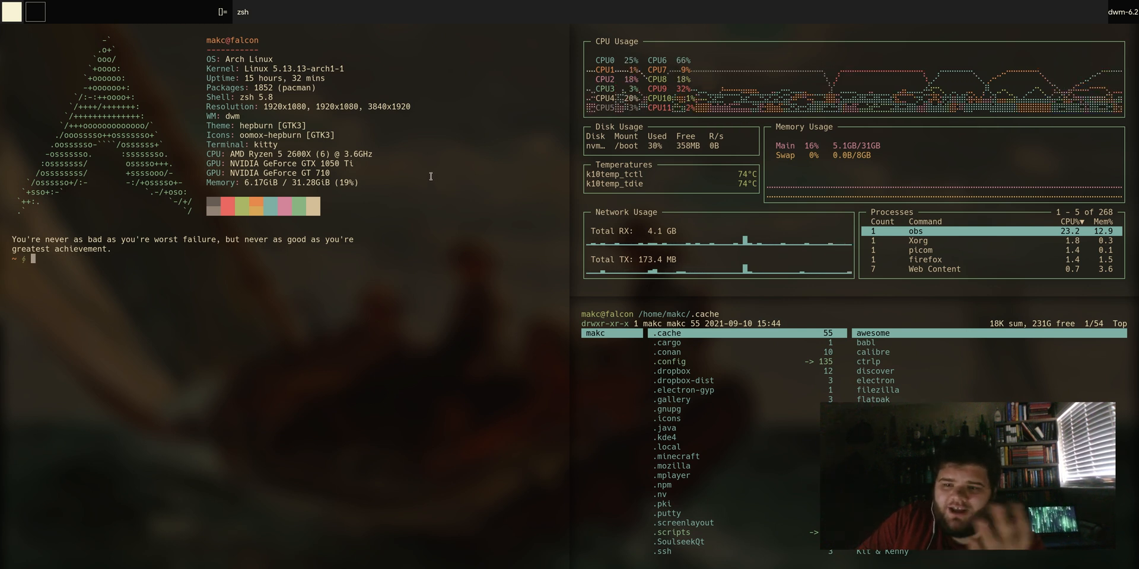
mouse_move(473, 298)
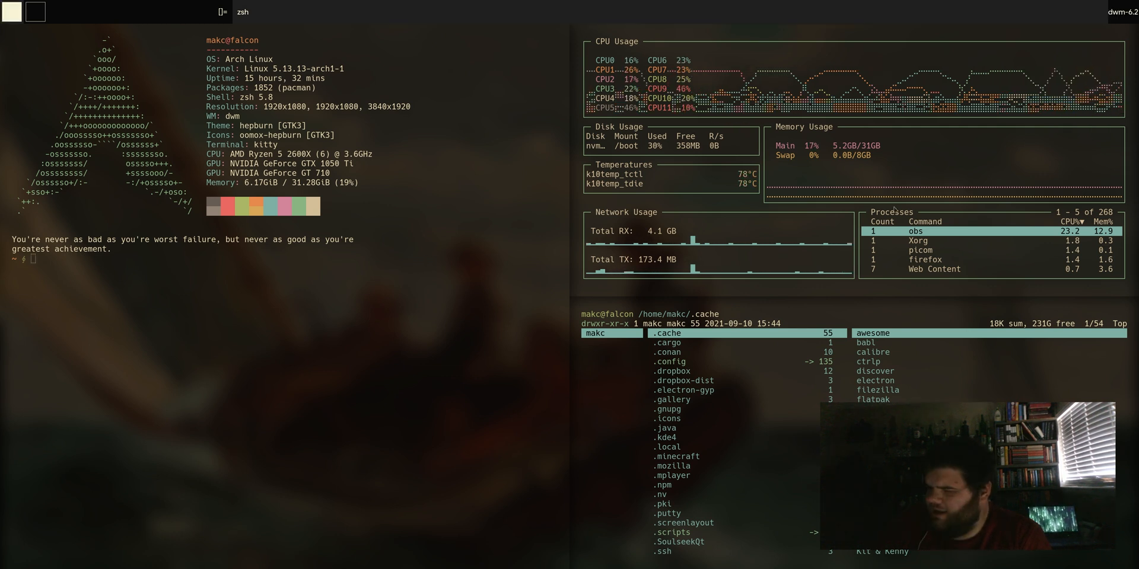
mouse_move(473, 222)
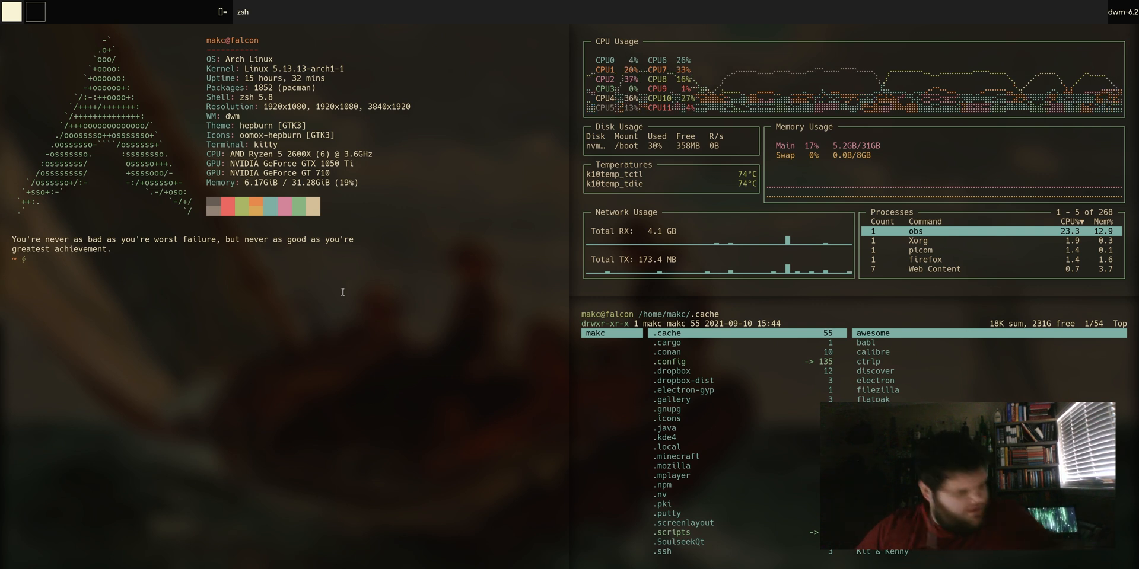
mouse_move(367, 305)
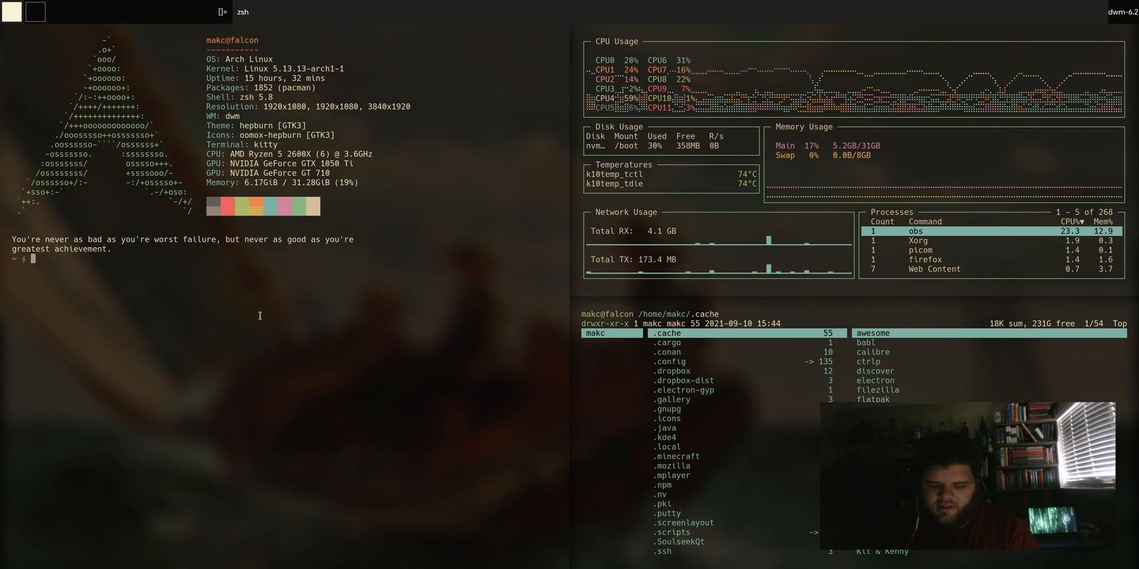
Bring up the floating Firefox window showing the suckless dwm uselessgap patch page.
text(kill firefo)
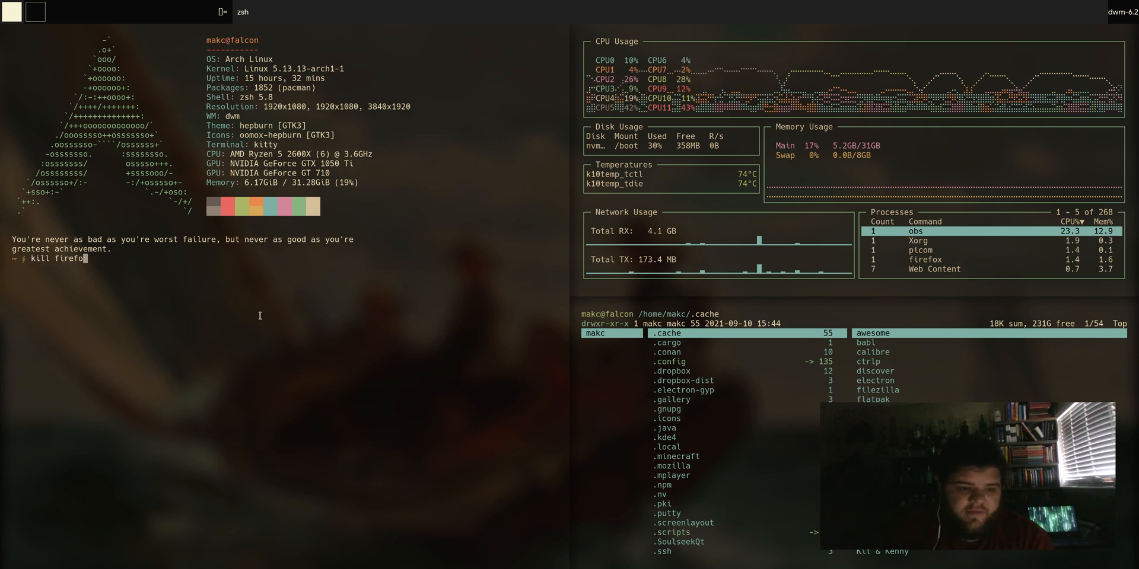
key(Return)
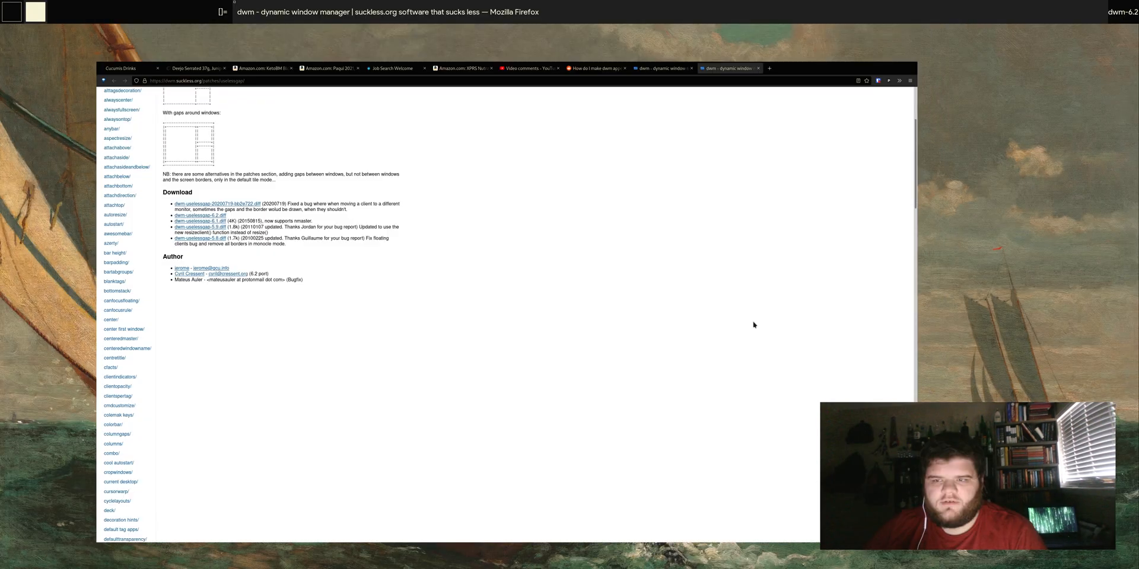
mouse_move(504, 286)
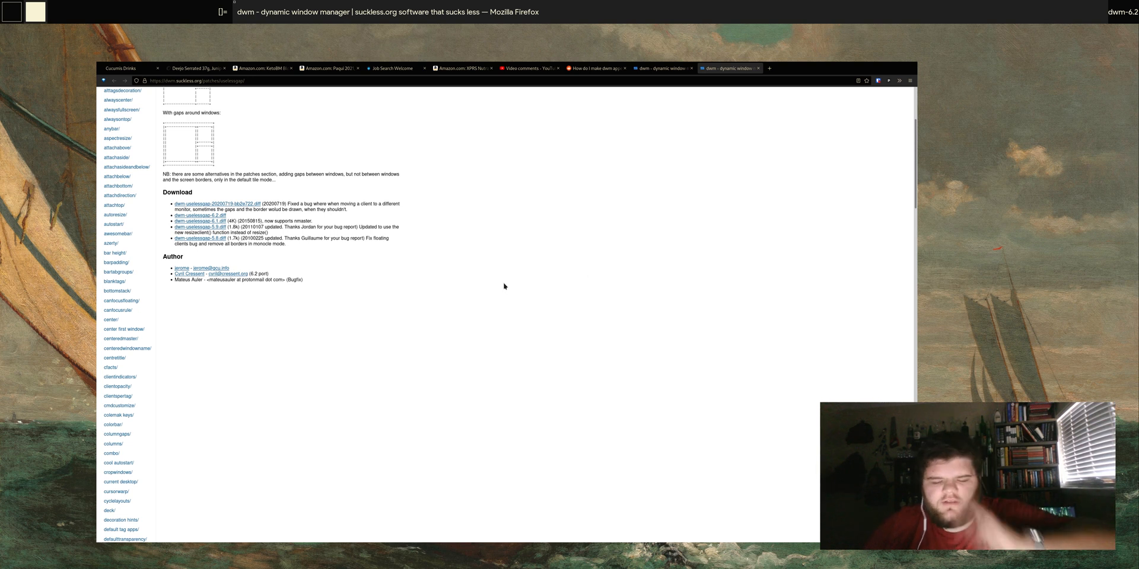
mouse_move(631, 314)
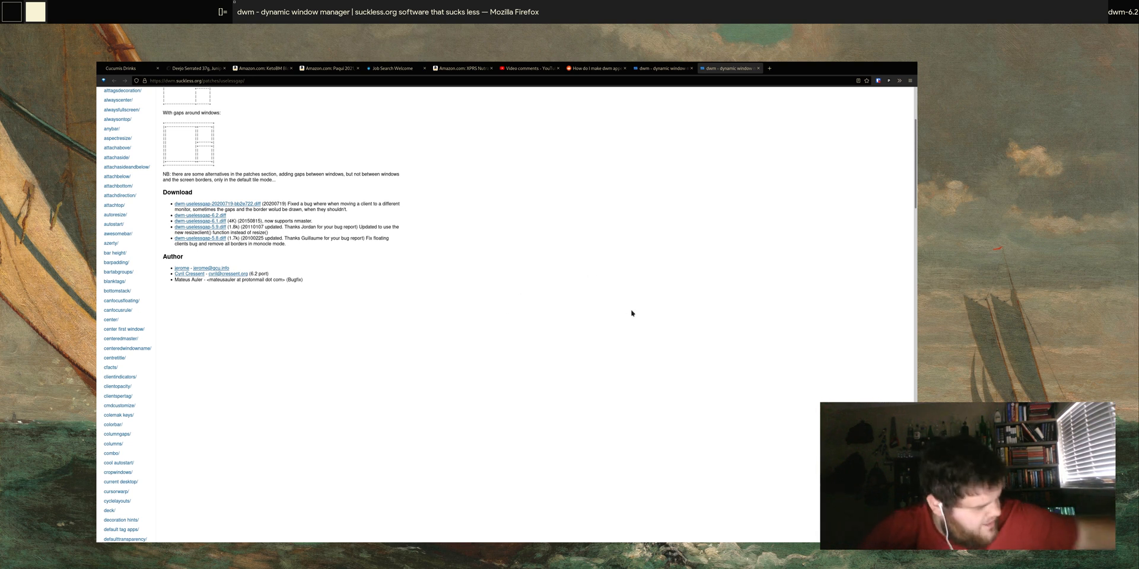
mouse_move(634, 318)
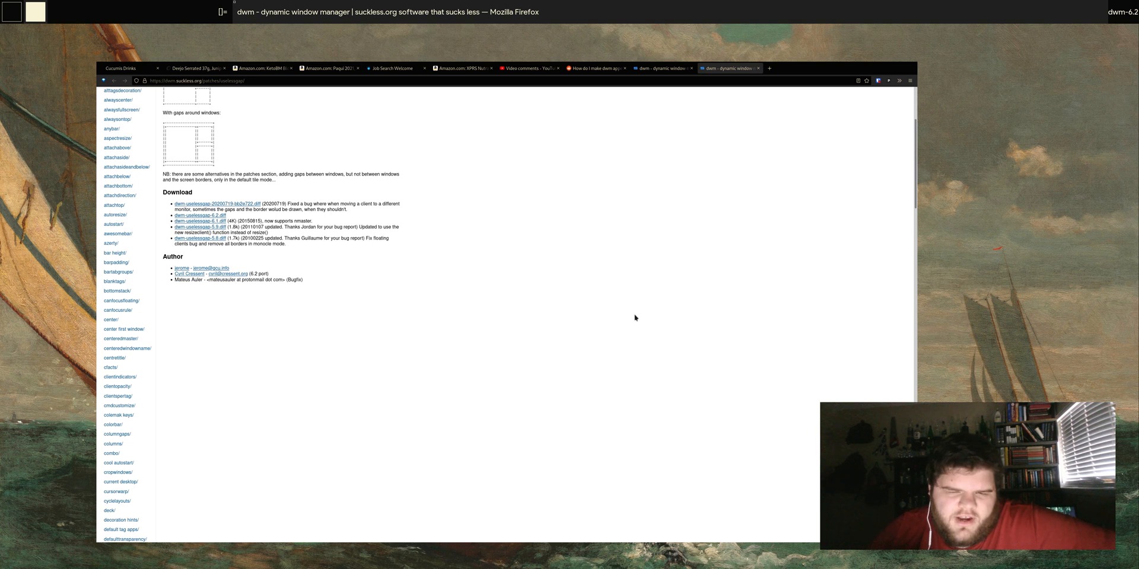
mouse_move(628, 313)
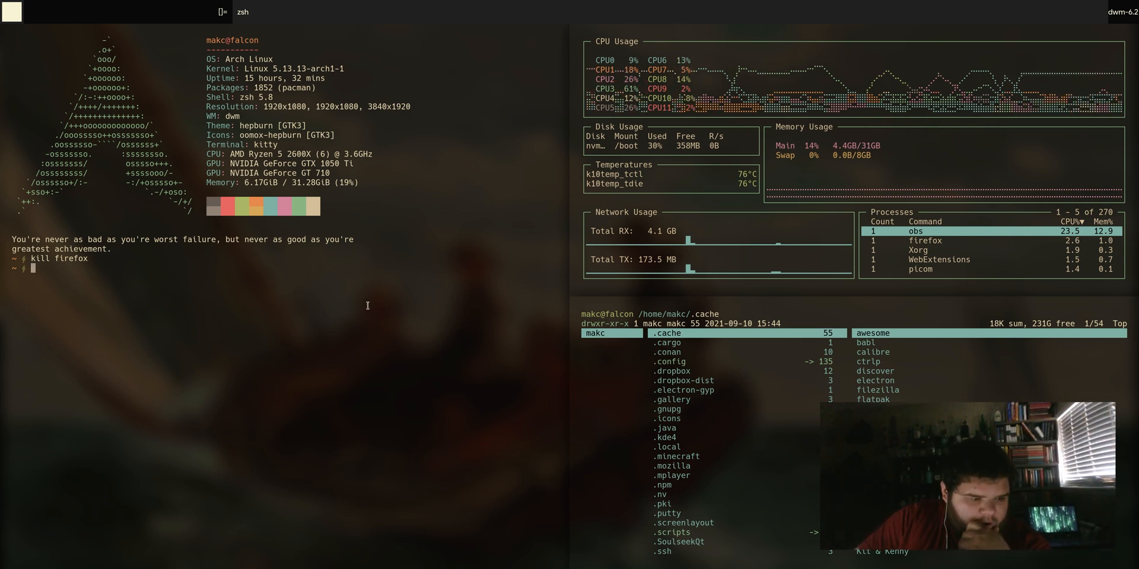
mouse_move(376, 274)
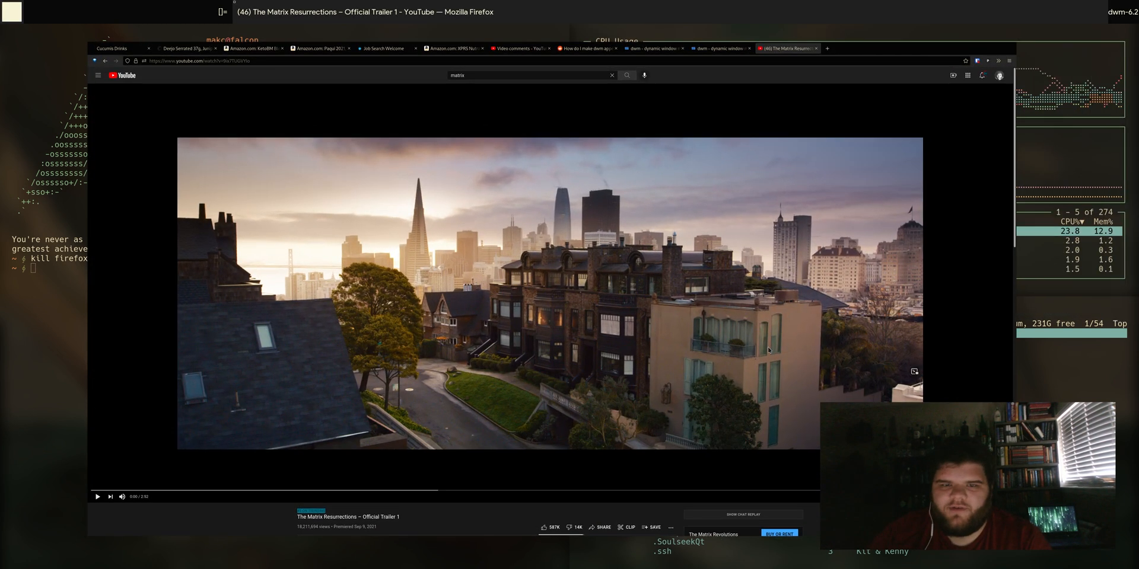
mouse_move(398, 450)
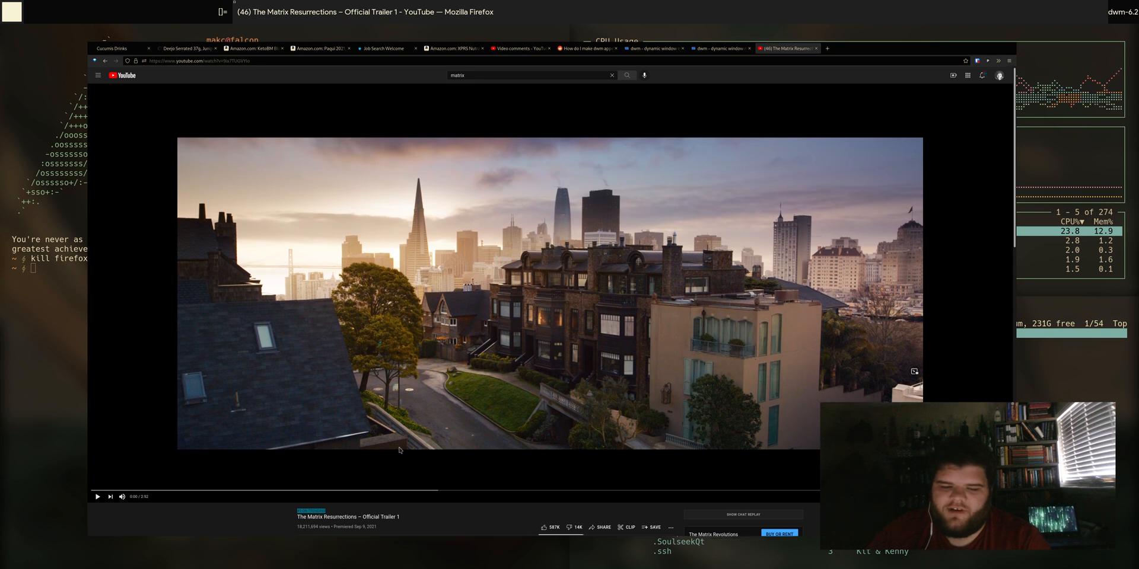
mouse_move(435, 523)
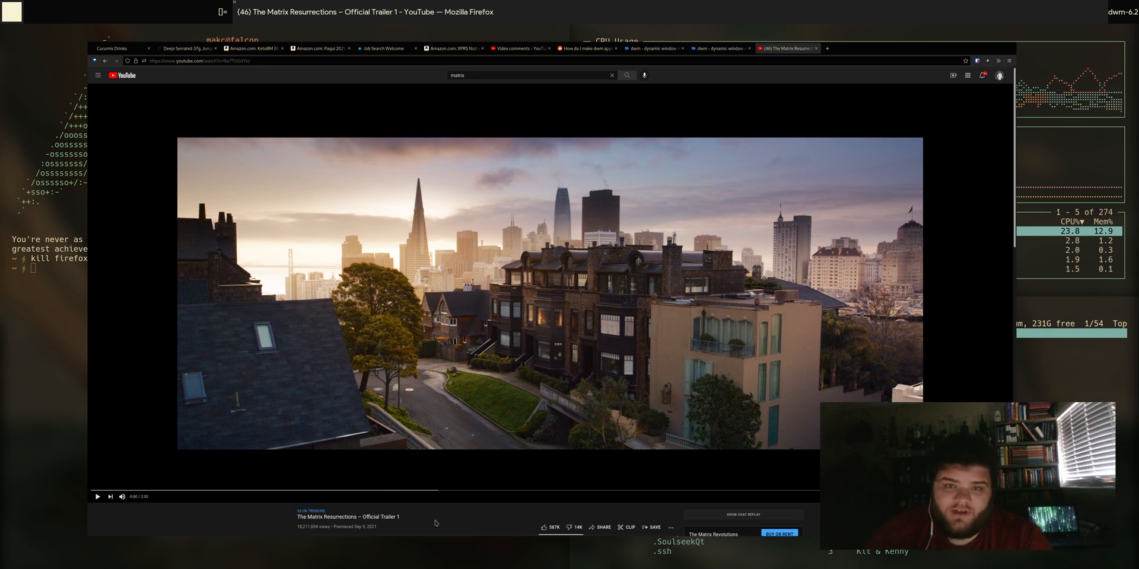
mouse_move(461, 111)
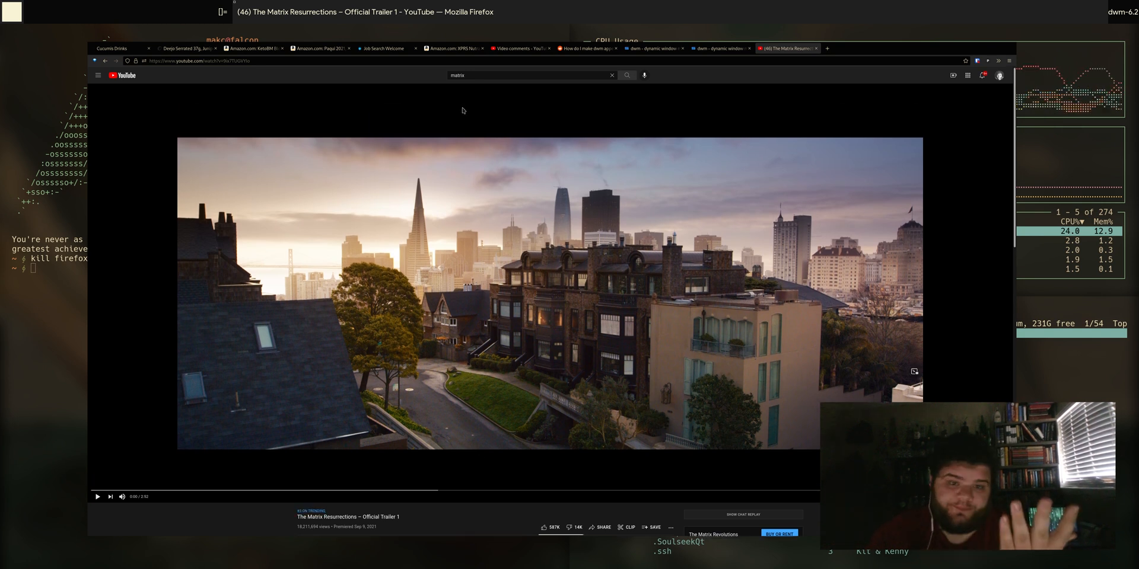